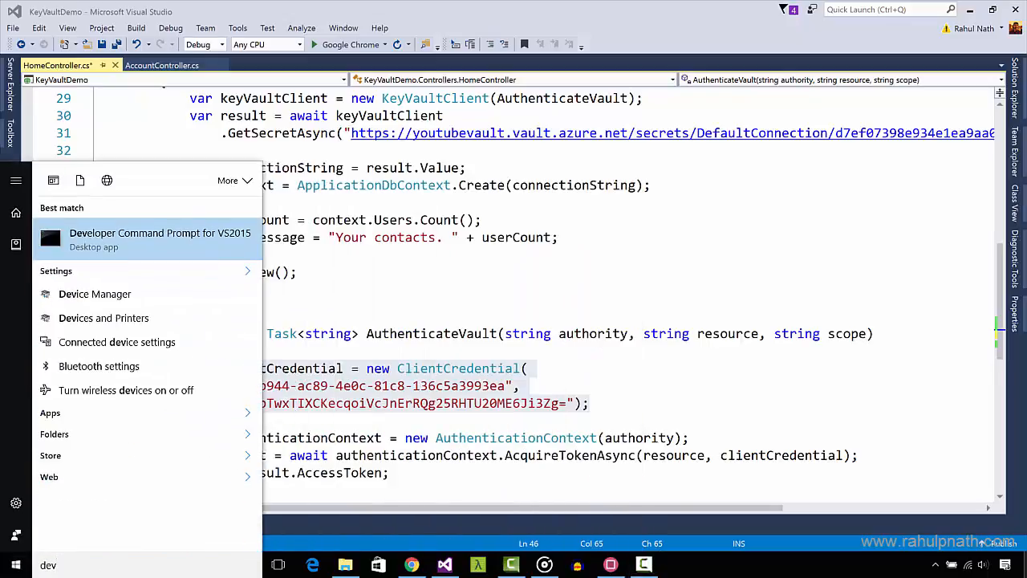
Launch the Developer Command Prompt for VS2015 and begin the makecert command
left_click(159, 239)
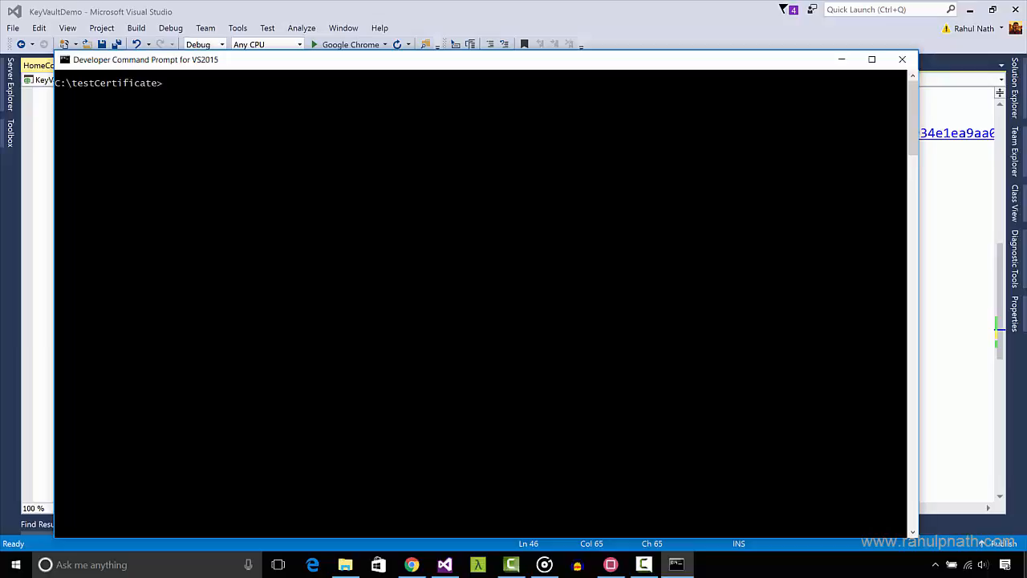
type("make")
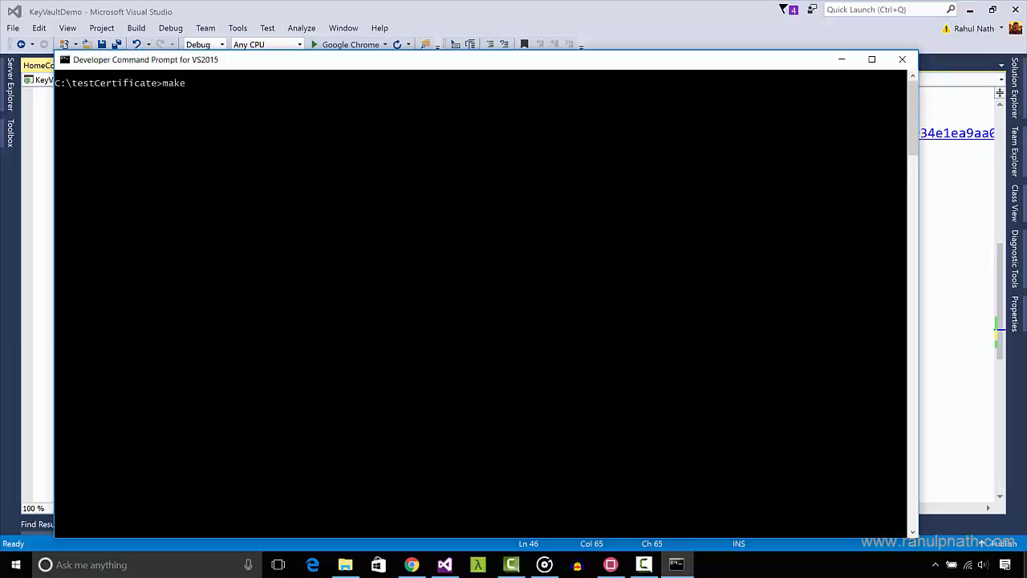
List makecert options, then start makecert with -sv mykey.pvk -n "cn=KeyVaultWebApplication"
type("cert -!")
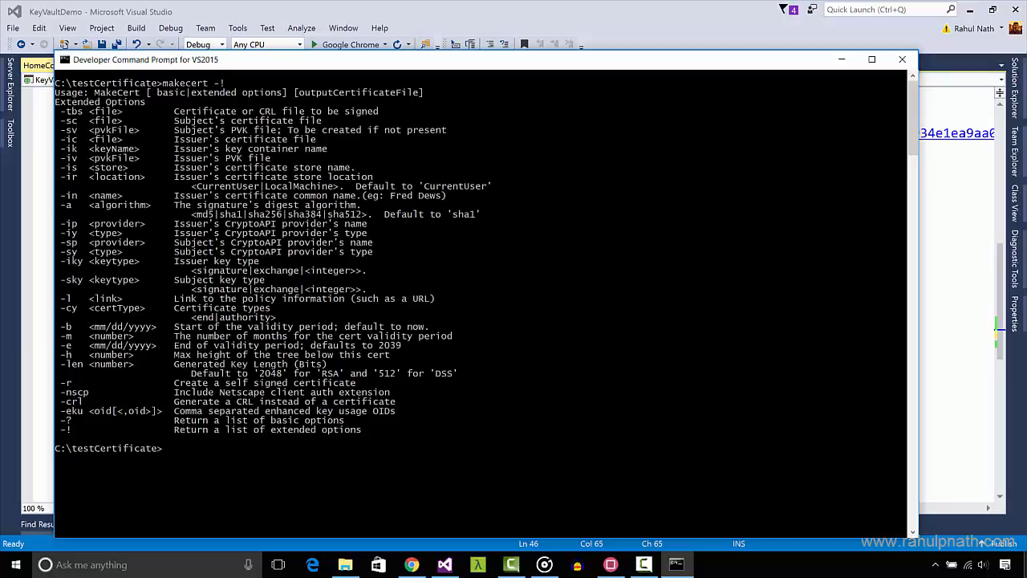
type("makecer")
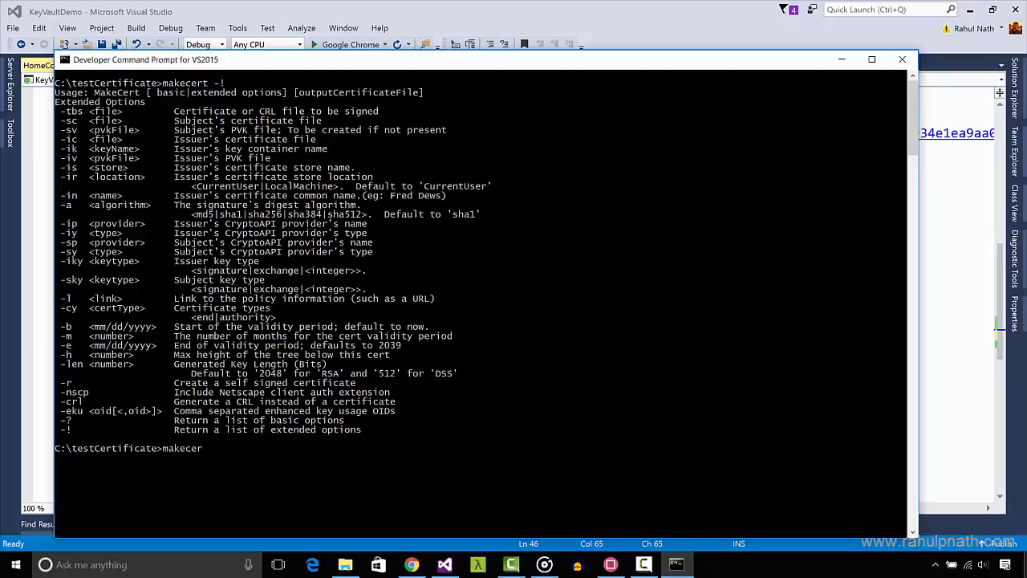
type("-sv")
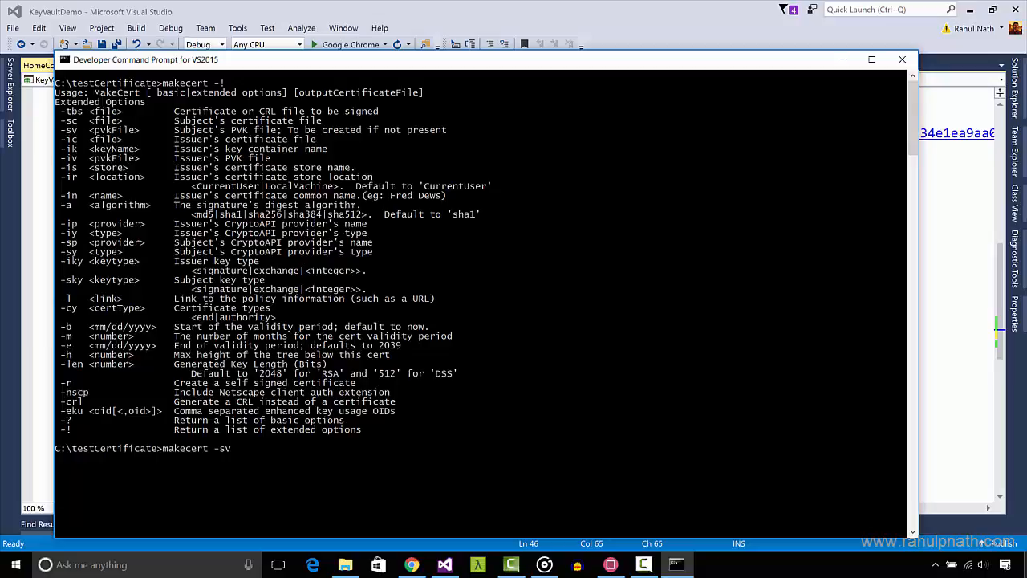
type("mykey")
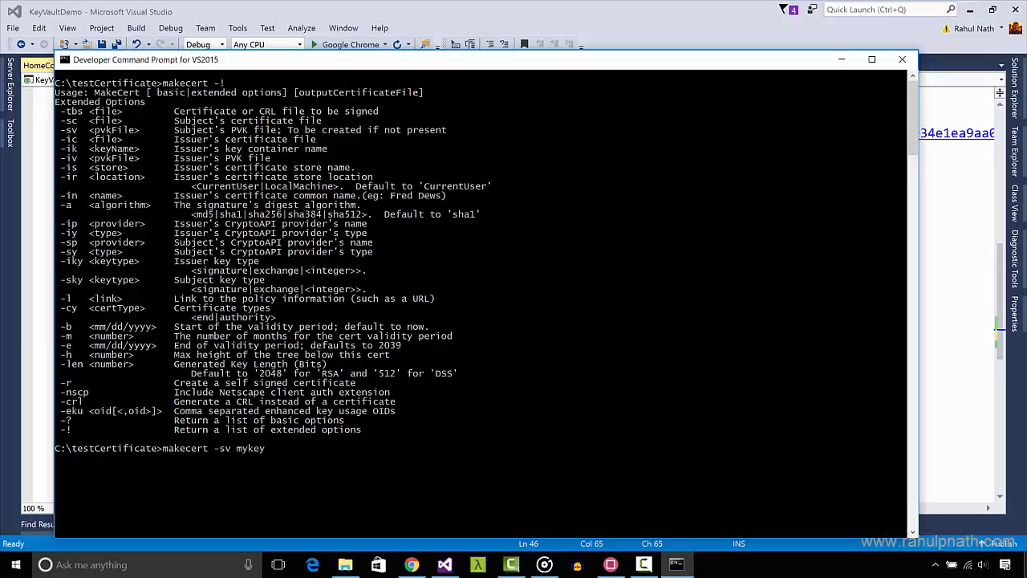
type(".pvk -n")
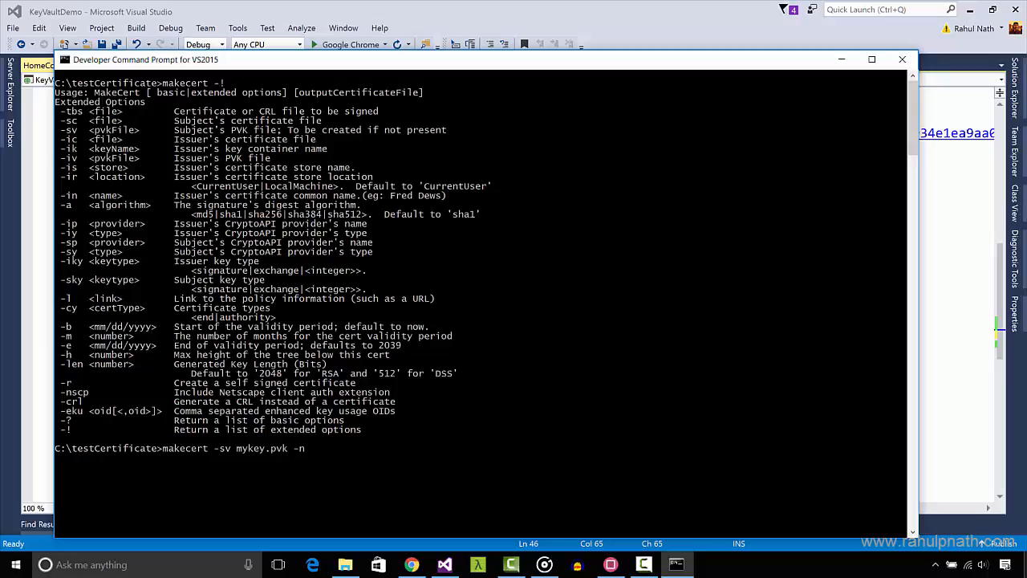
type("\"cn")
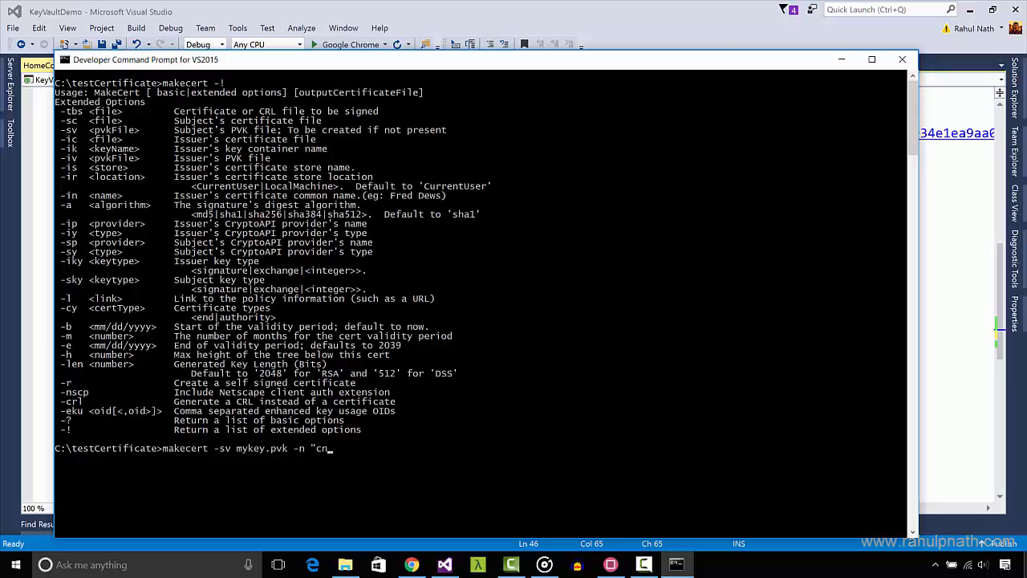
type("=KeyVaultWebApplic")
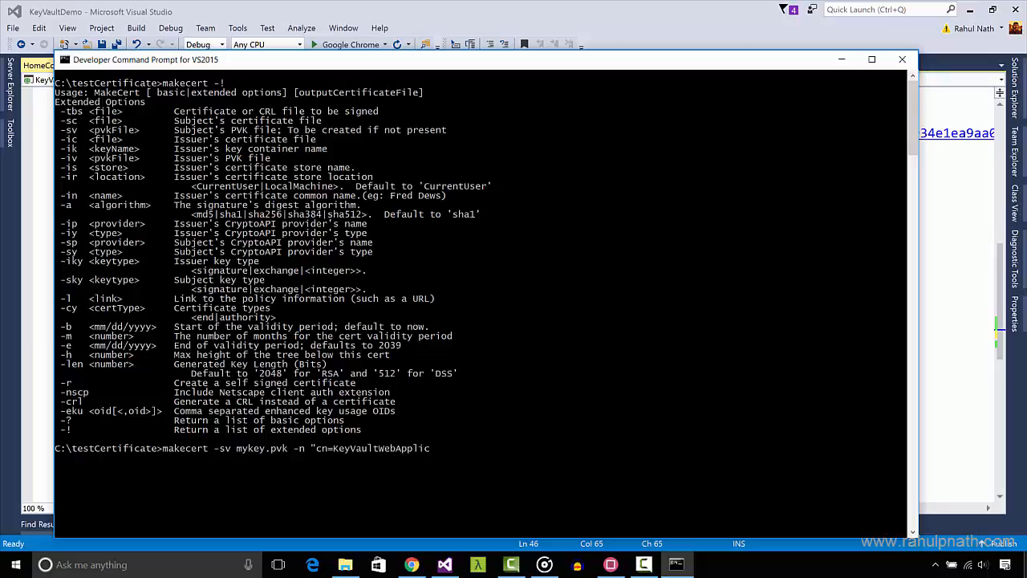
type("ation\"")
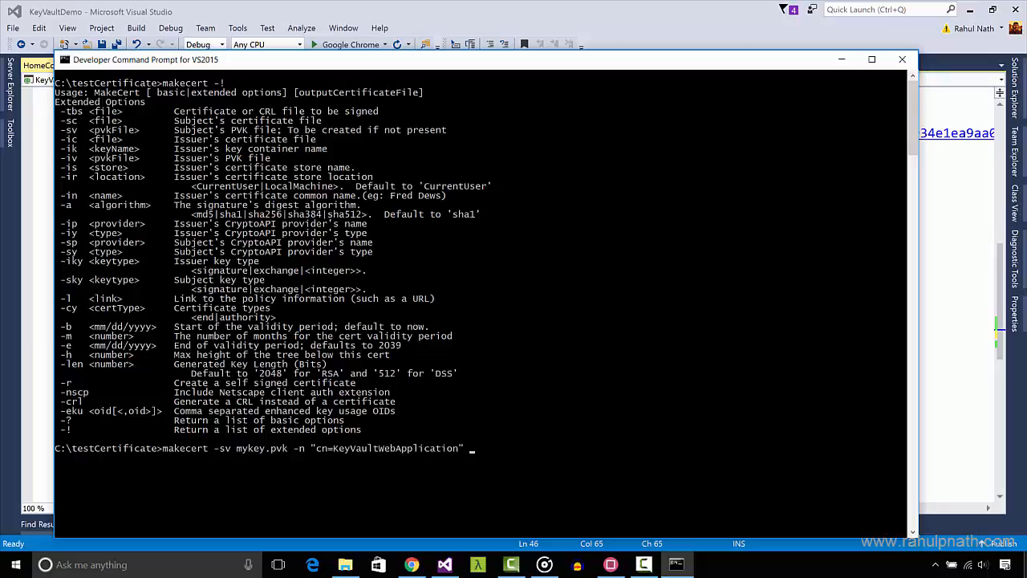
Complete it with KeyVaultWebApplication.cer, -b 11/14/2016 -e 11/14/2017 -r, and confirm the key password
type("KeyVault")
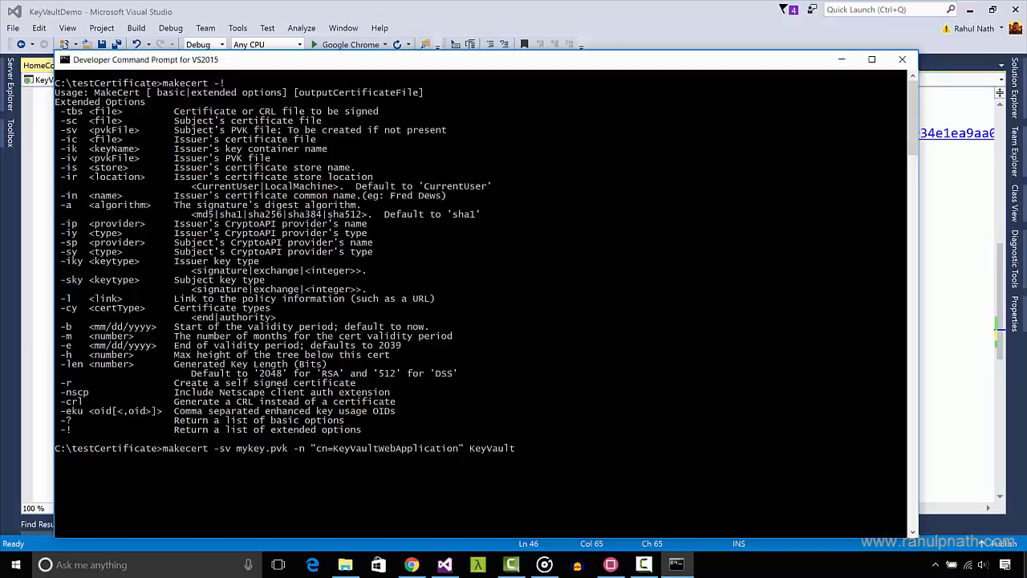
type("WebApplicatio")
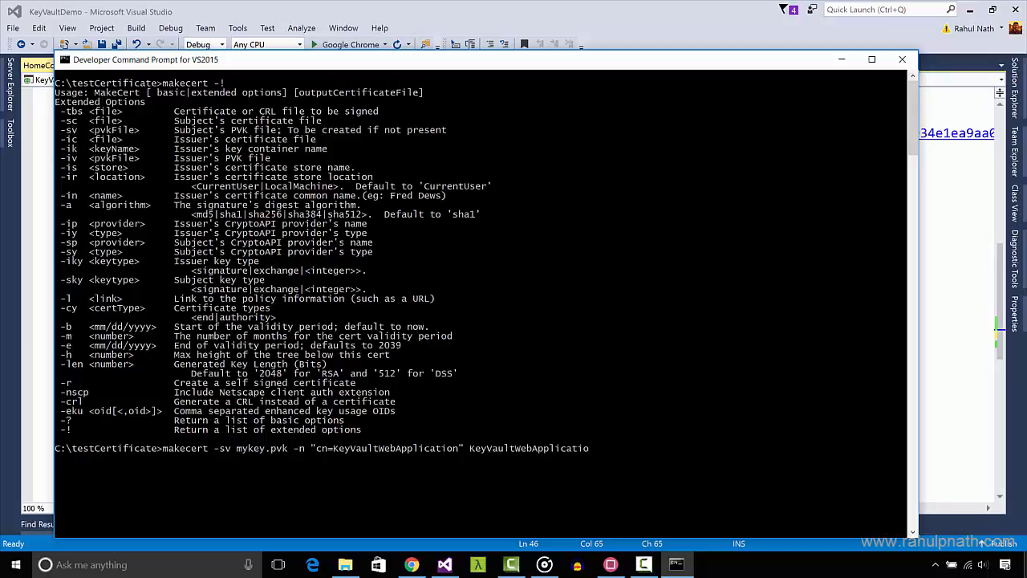
type("n.cer")
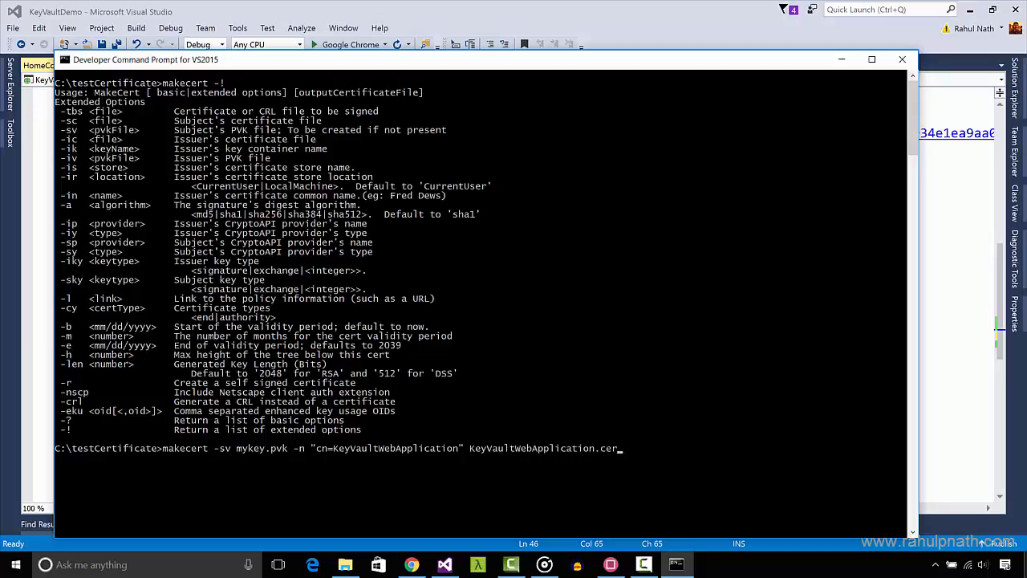
type("-b 11/14/2016")
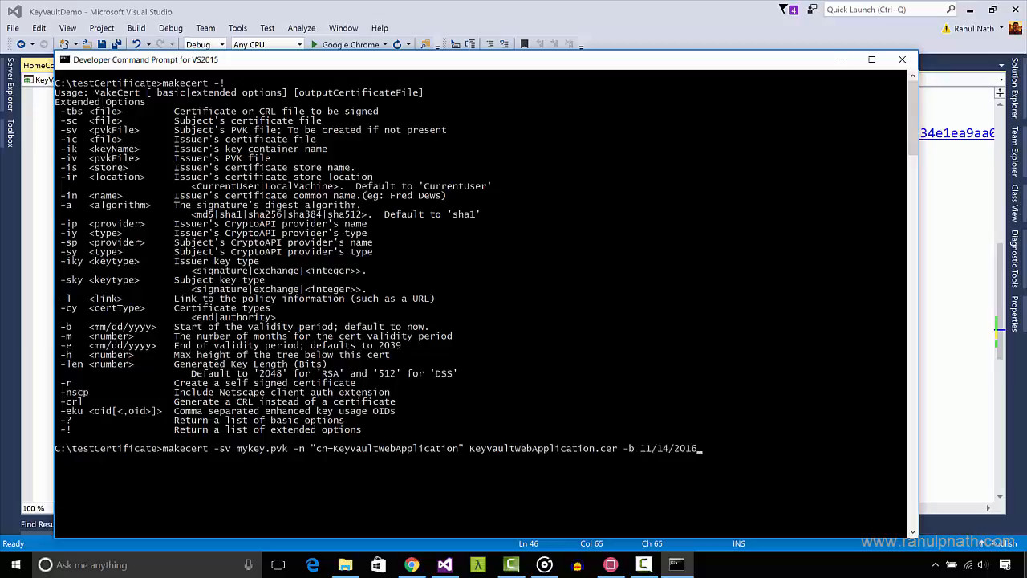
type("-e 1")
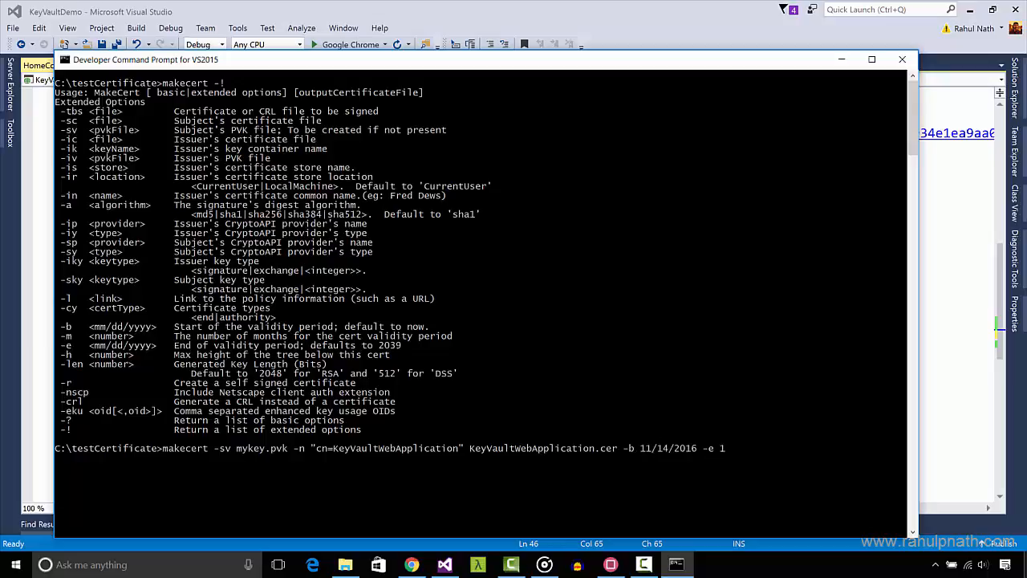
type("1/14/2017")
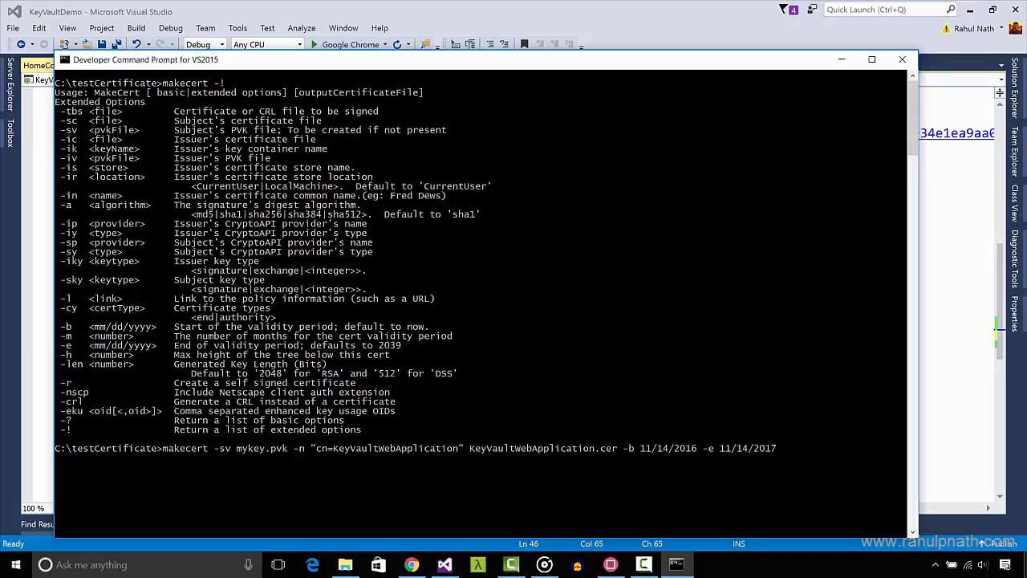
type("-r")
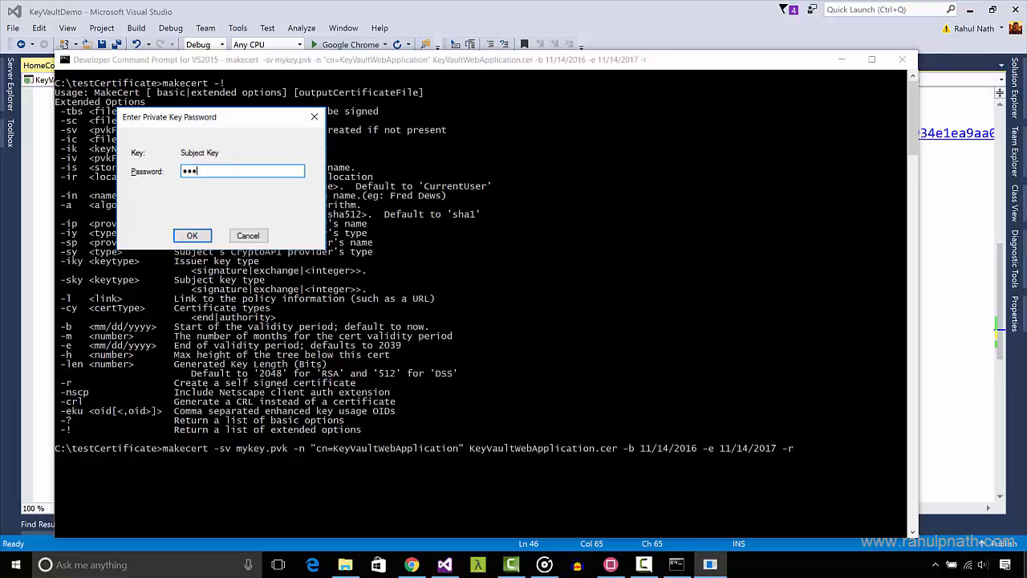
left_click(191, 235)
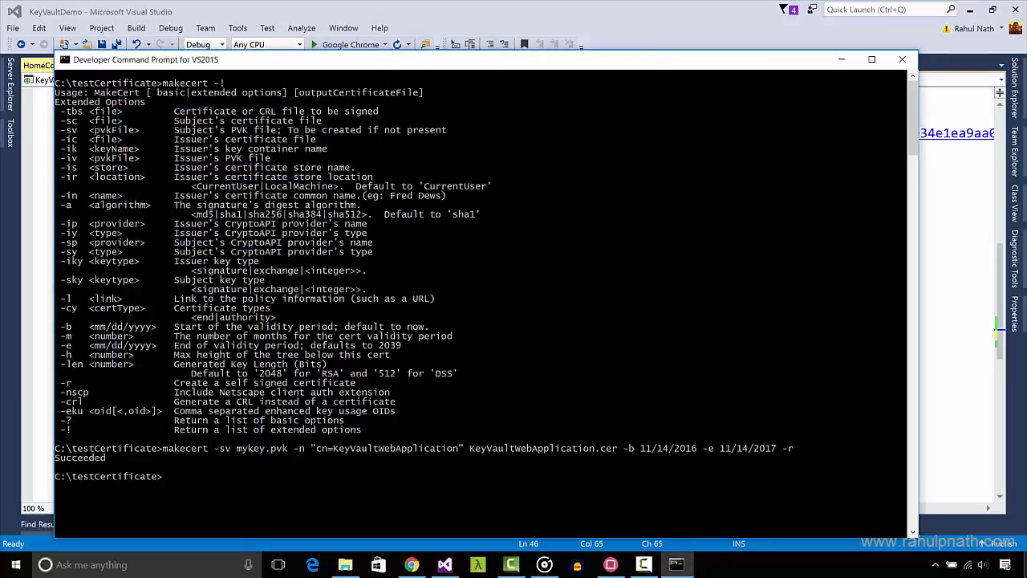
Open c:\testCertificate from the Run box to see the generated .pvk and .cer files
key("Win+r")
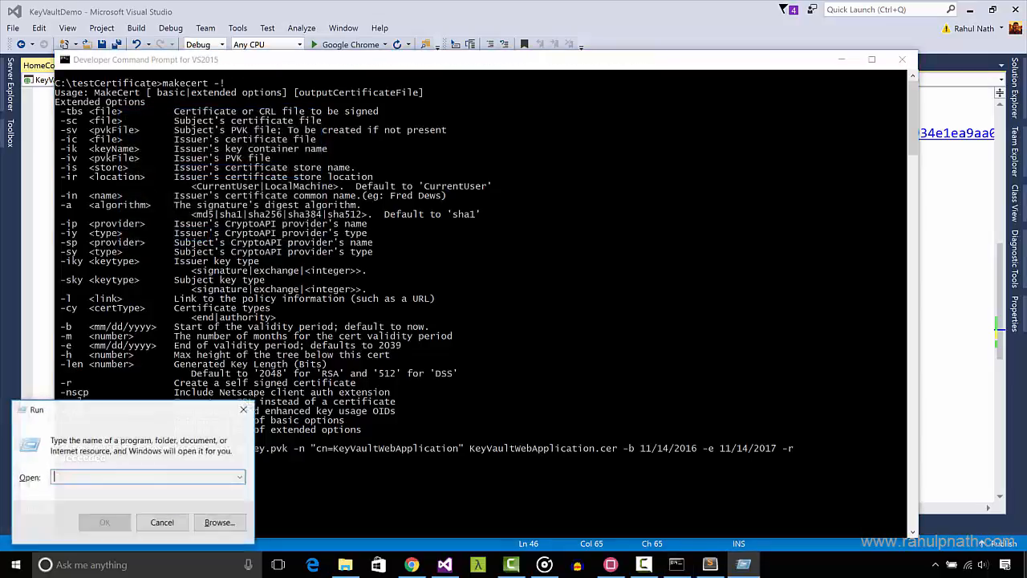
type("c:\\testCertificate")
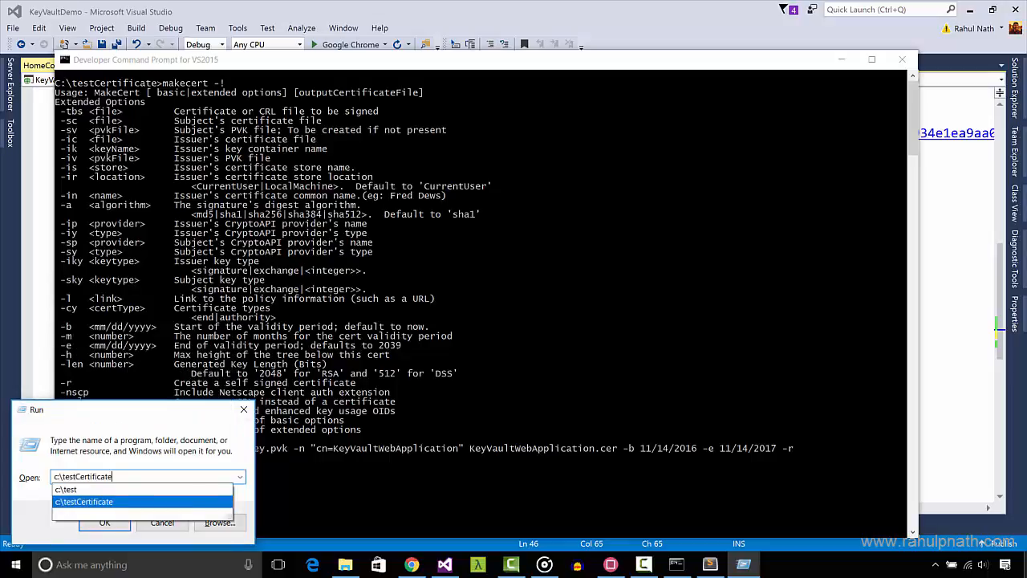
left_click(105, 522)
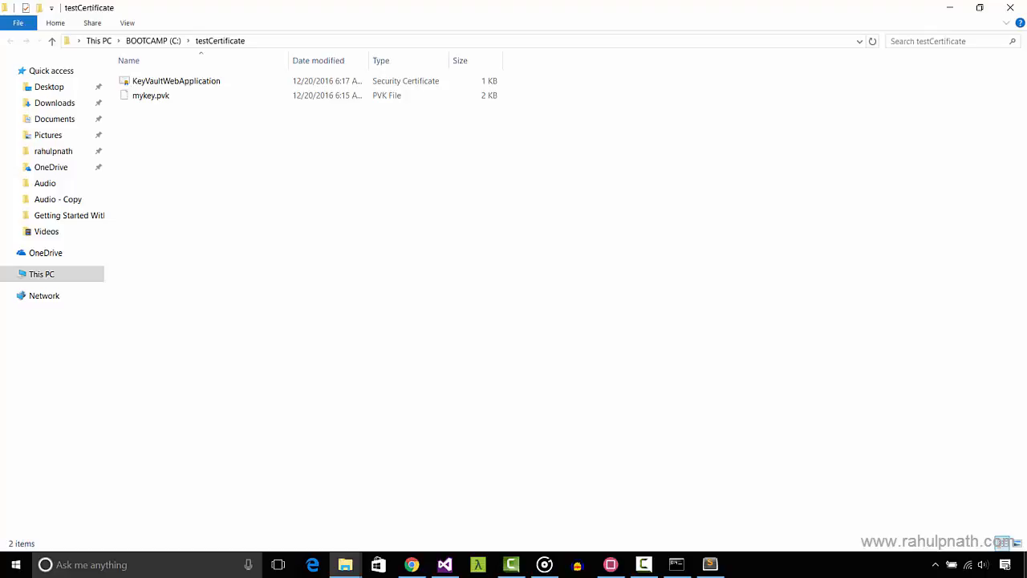
key("alt")
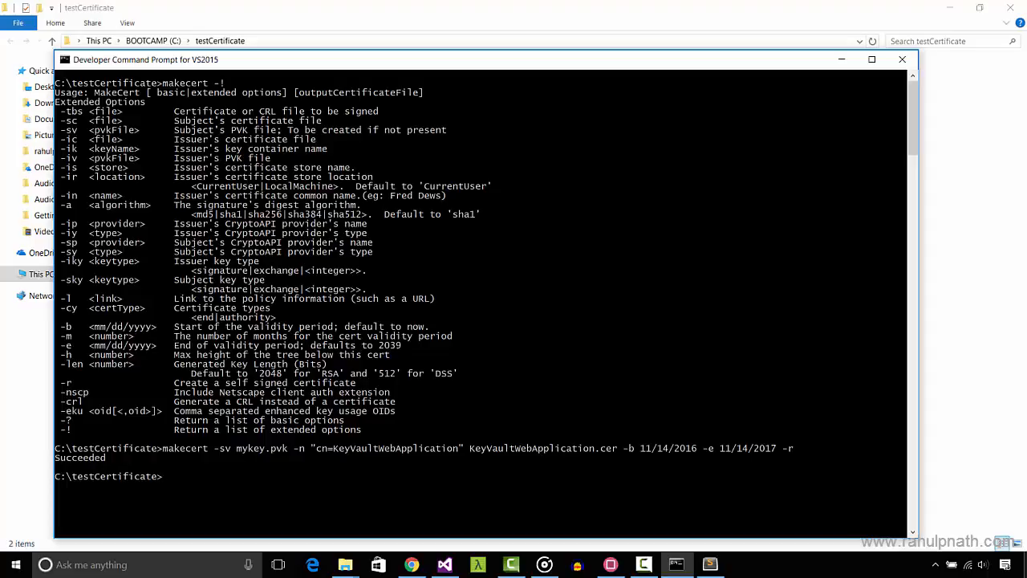
Run pvk2pfx combining mykey.pvk and KeyVaultWebApplication.cer into KeyVaultWebApplication.pfx with a password
type("pvk2pfx -pvk mykey.pvk")
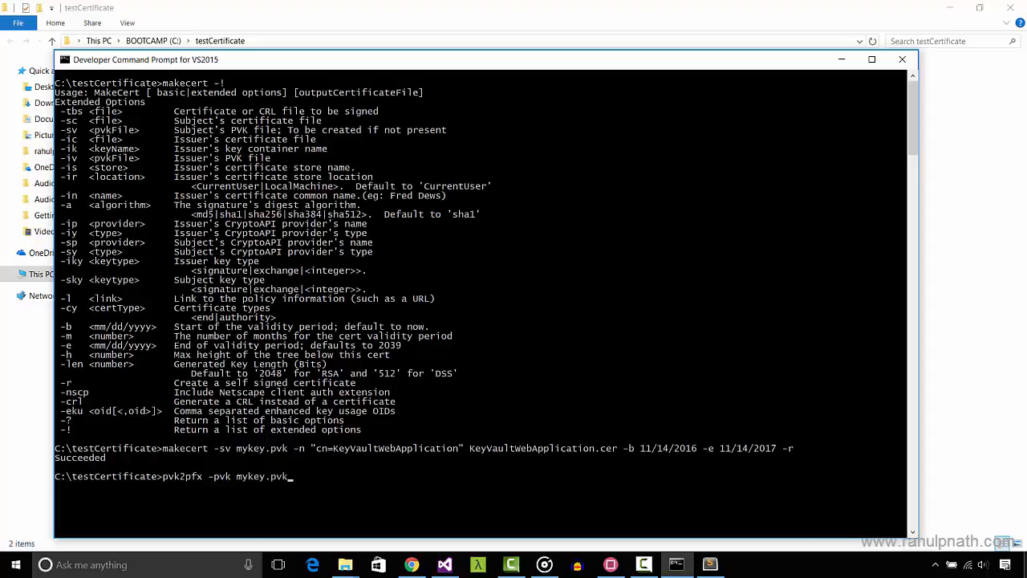
type("-spc")
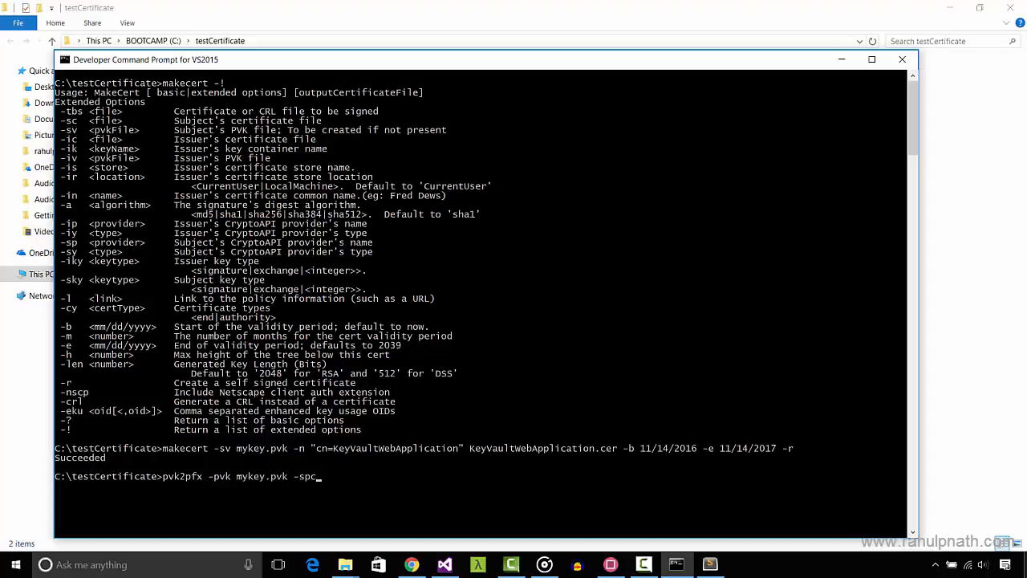
type("KeyVaultWebApplication.cer")
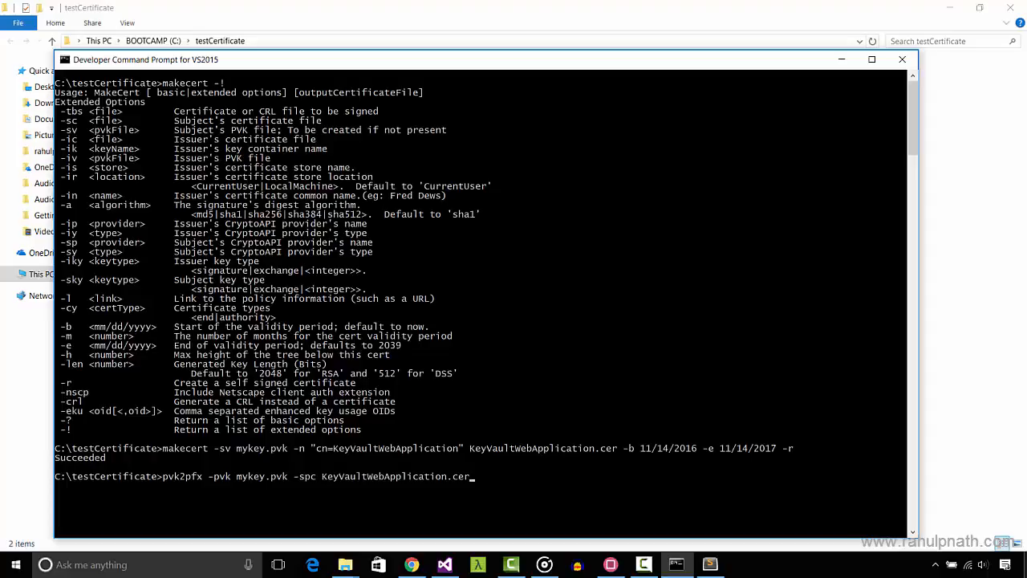
type("-pfx K")
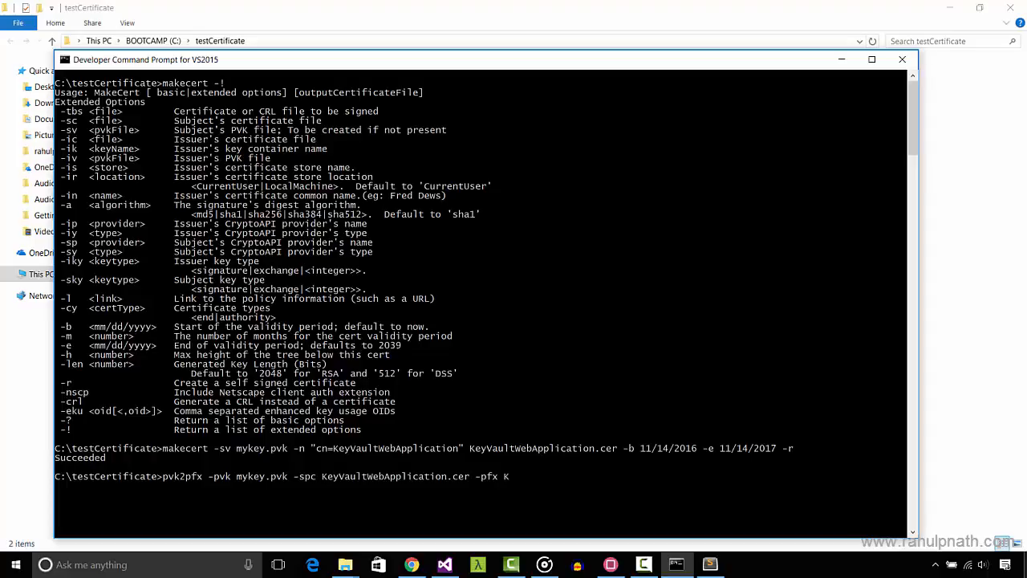
type("eyVaultWe")
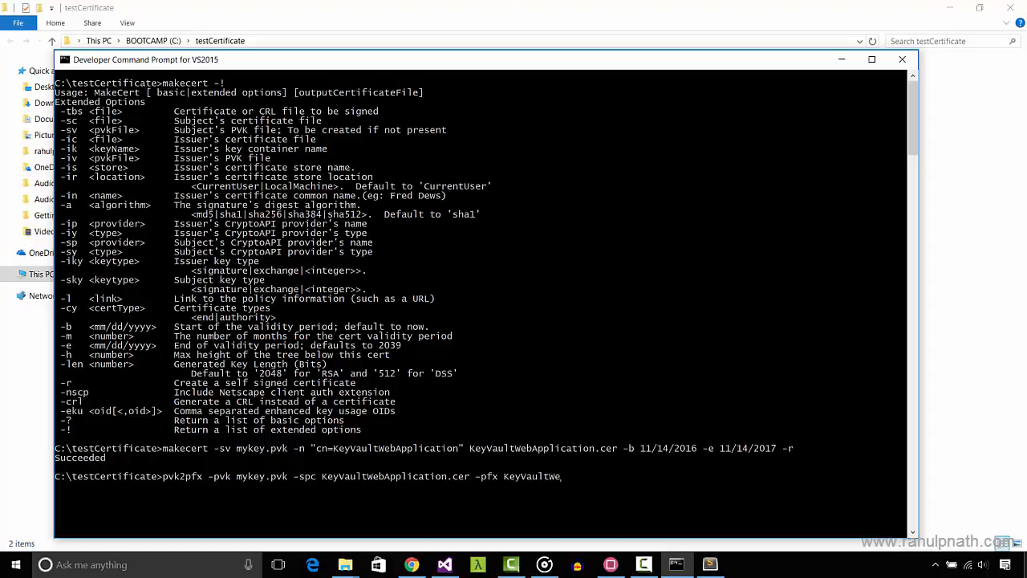
type("bApplication")
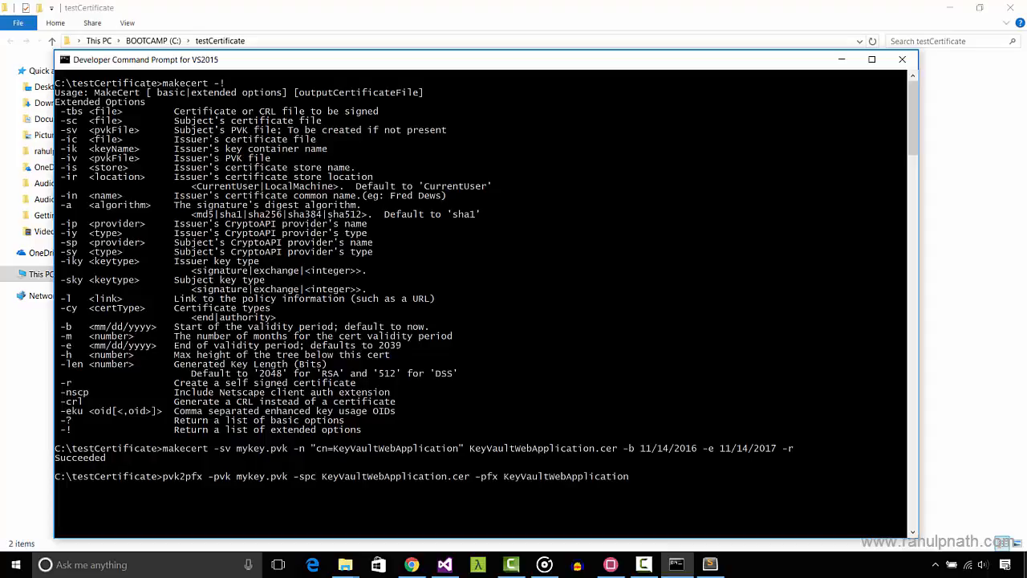
type(".pfx -p")
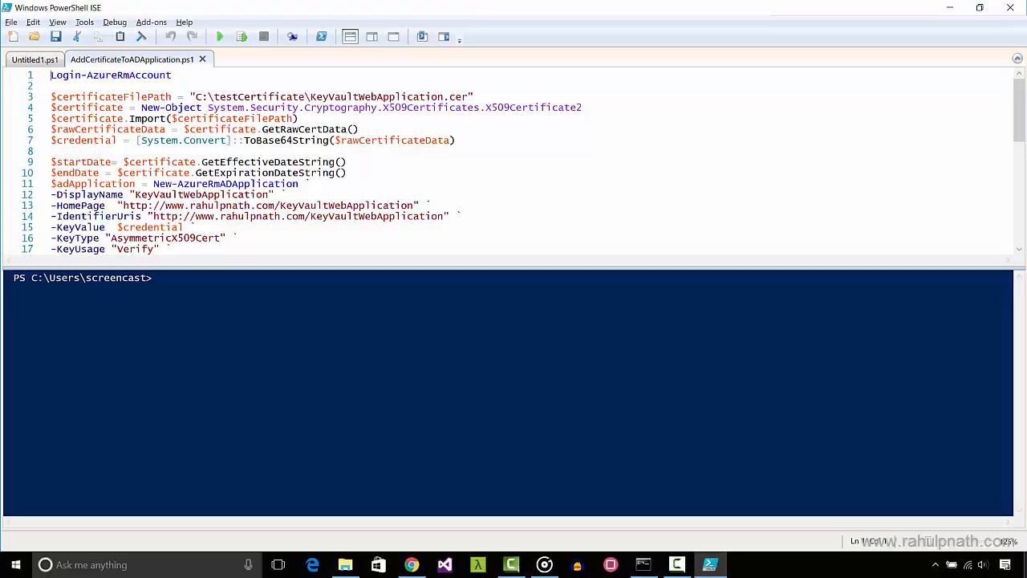
Run AddCertificateToADApplication.ps1 to get the application Guid, then switch to the Azure portal
left_click(219, 37)
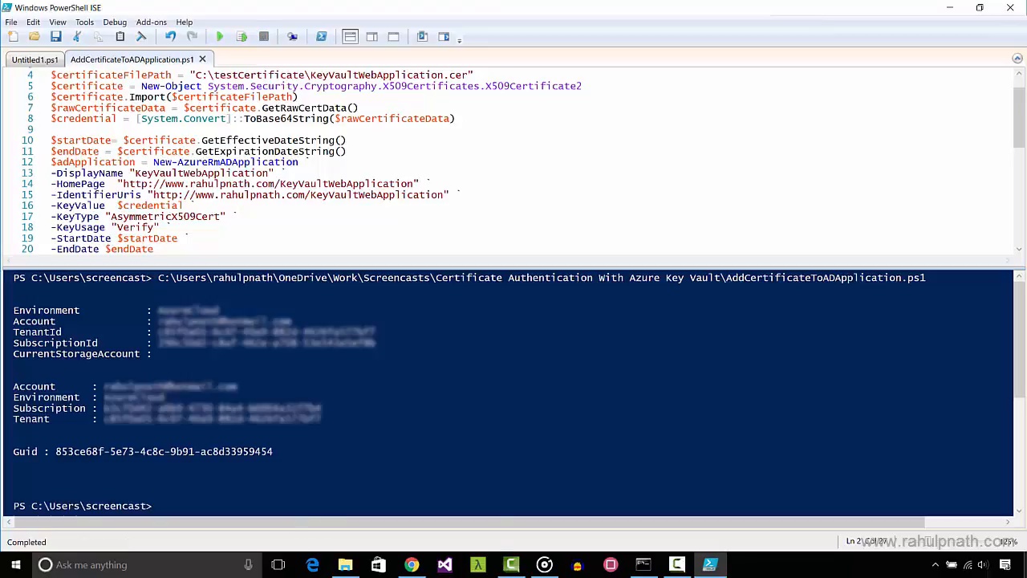
left_click(412, 564)
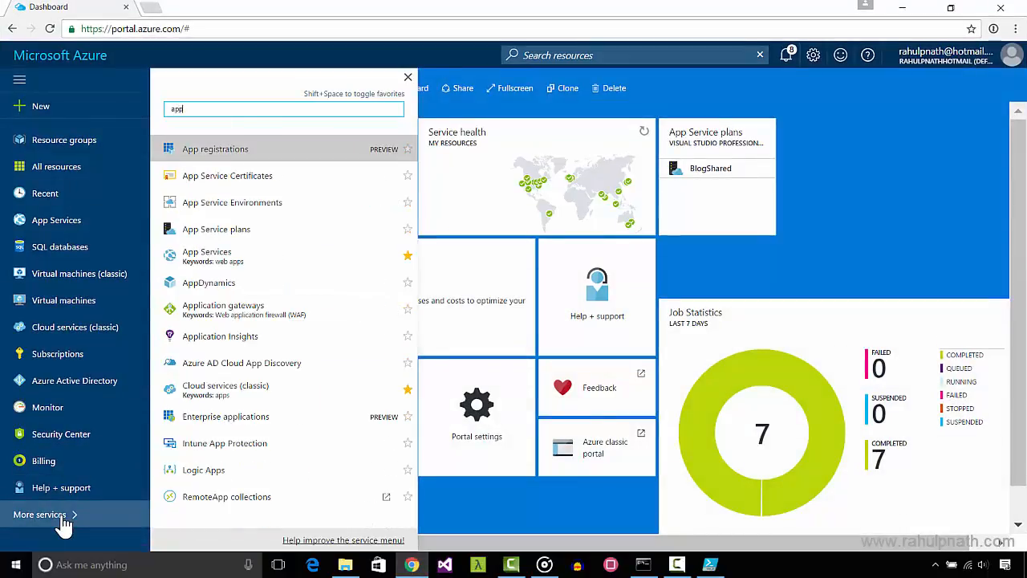
View the KeyVaultWebApplication registration under App registrations, then return to the services list
left_click(215, 148)
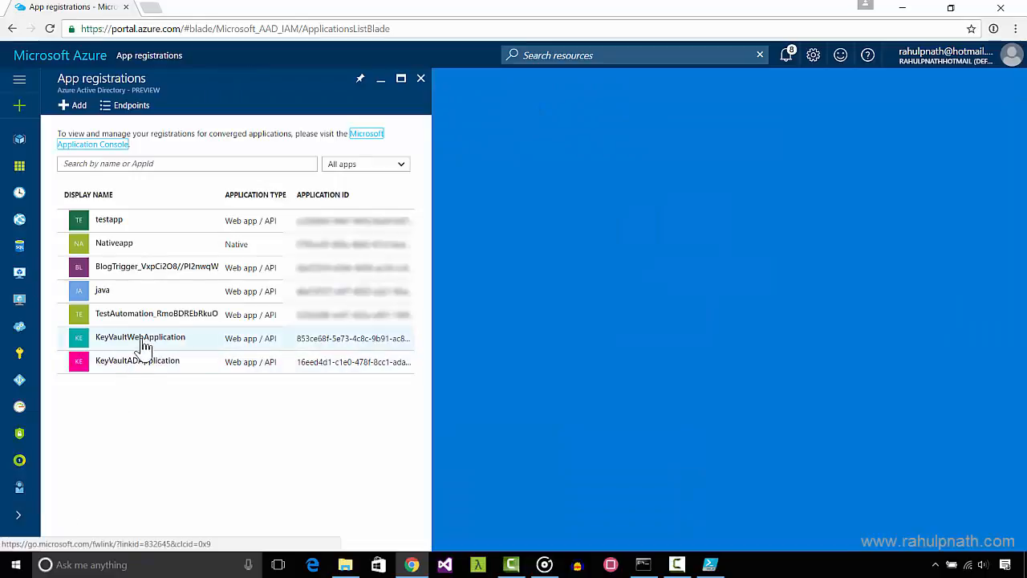
left_click(140, 337)
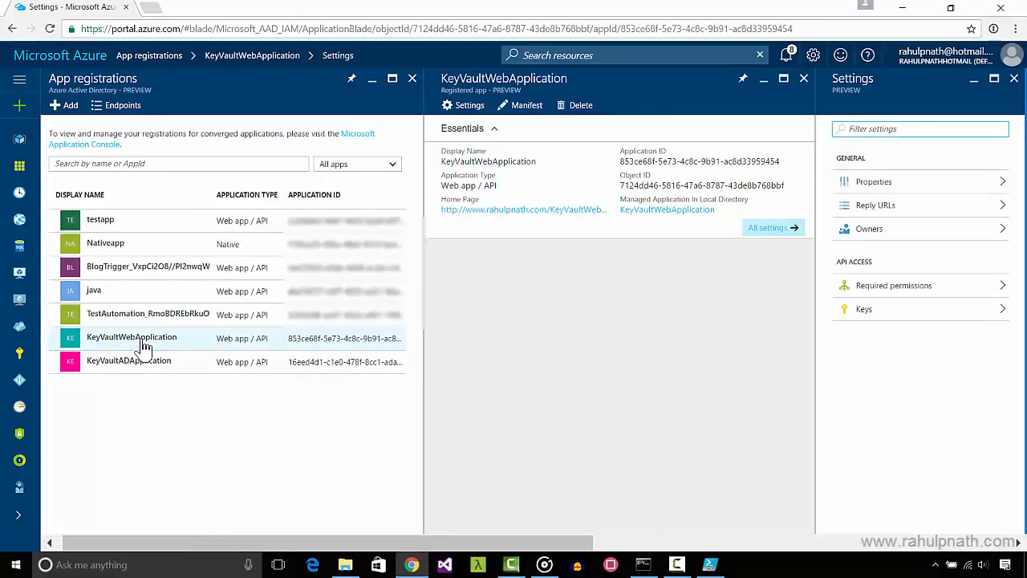
left_click(132, 337)
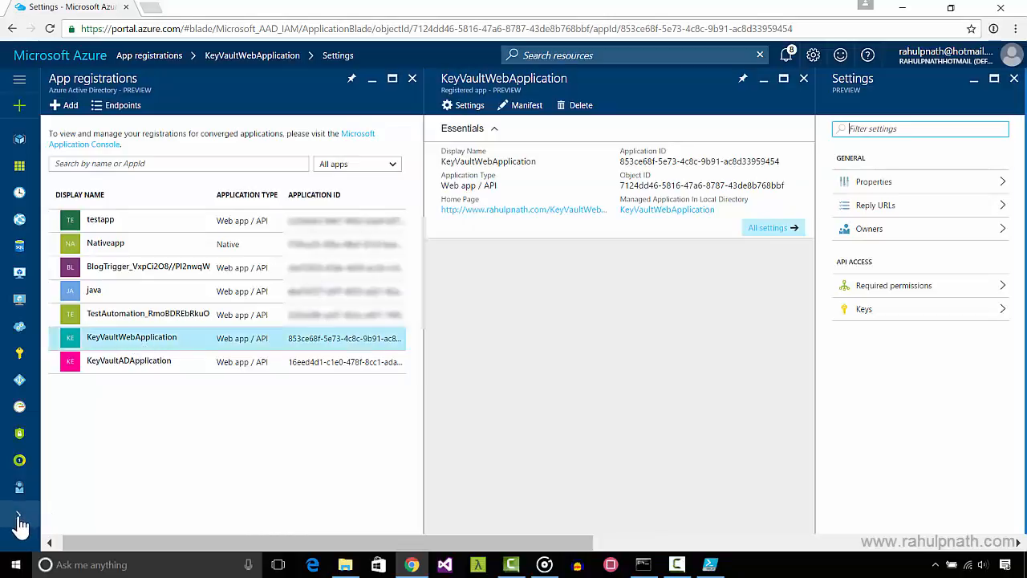
Under Key vaults > YoutubeVault > Access policies, view KeyVaultWebApplication's key and secret permissions
type("key")
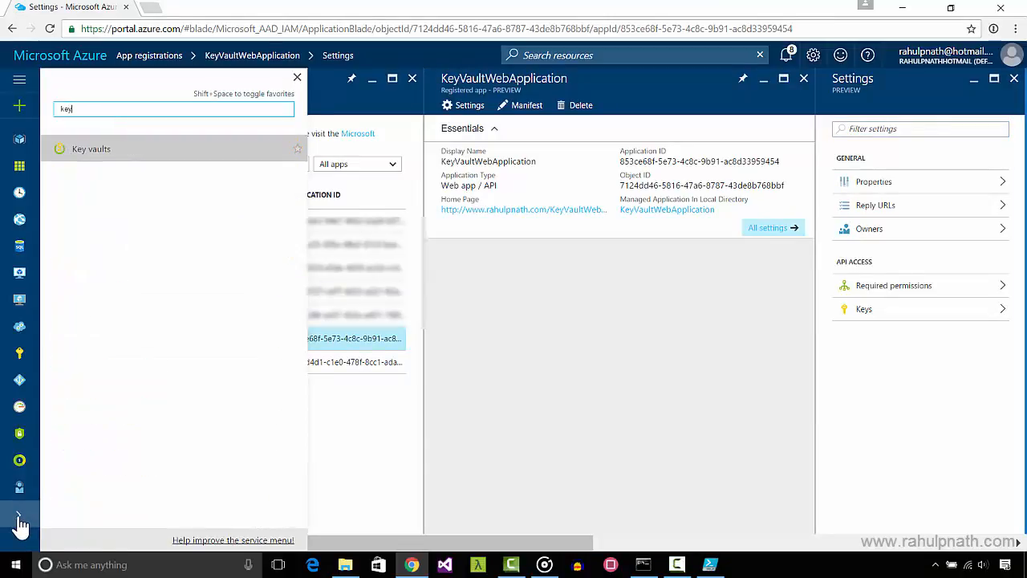
left_click(91, 149)
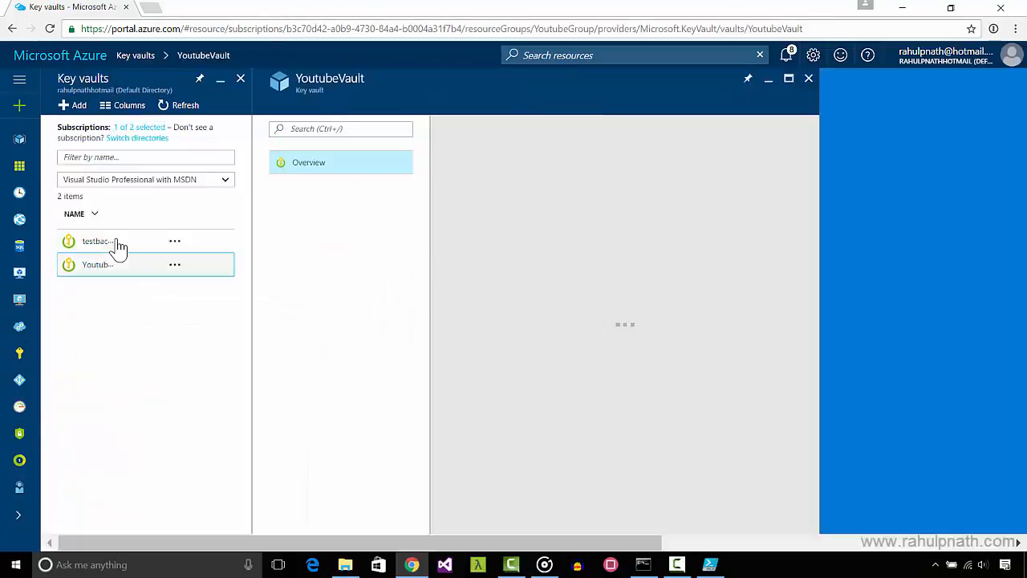
left_click(98, 264)
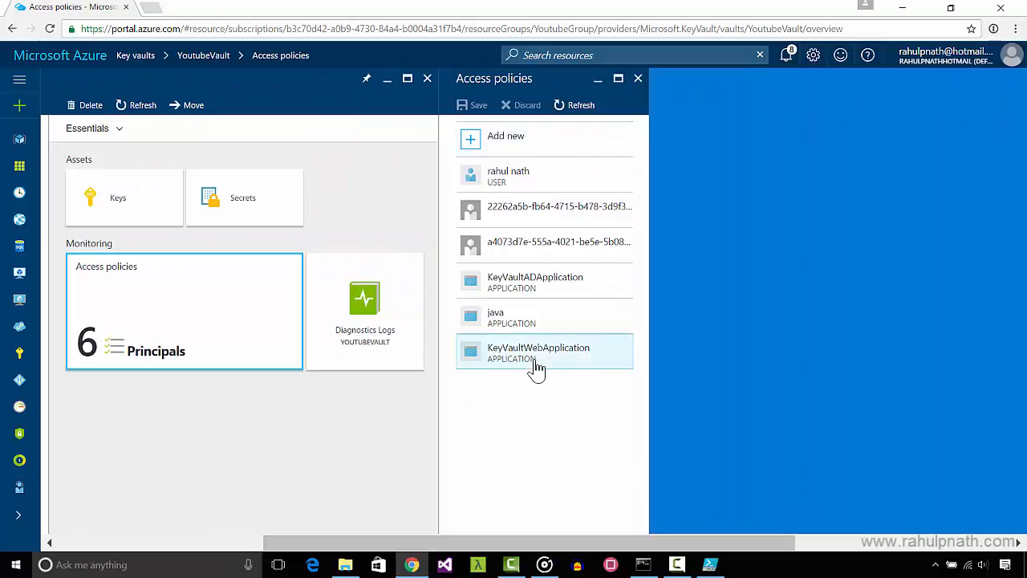
left_click(539, 351)
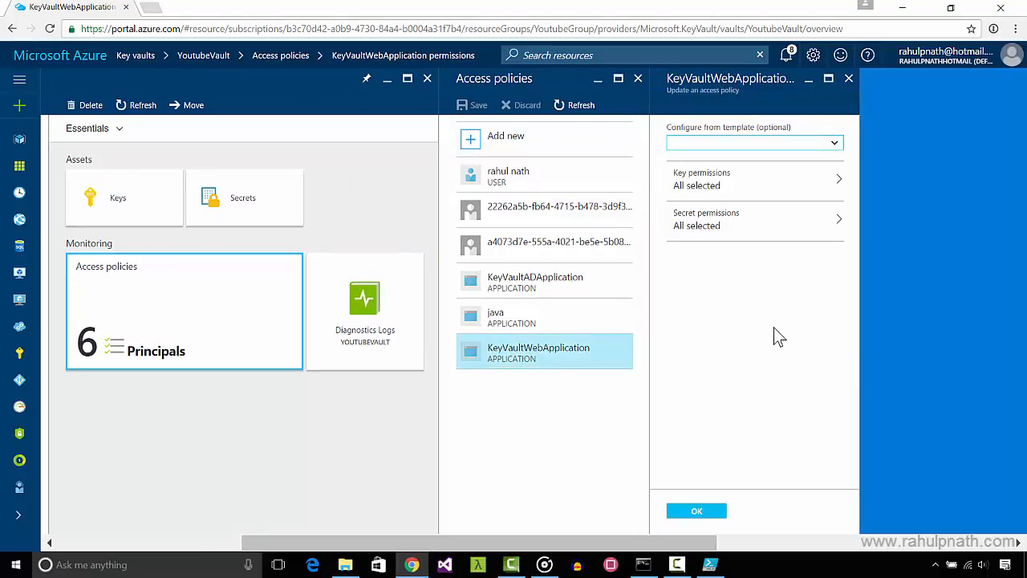
left_click(444, 564)
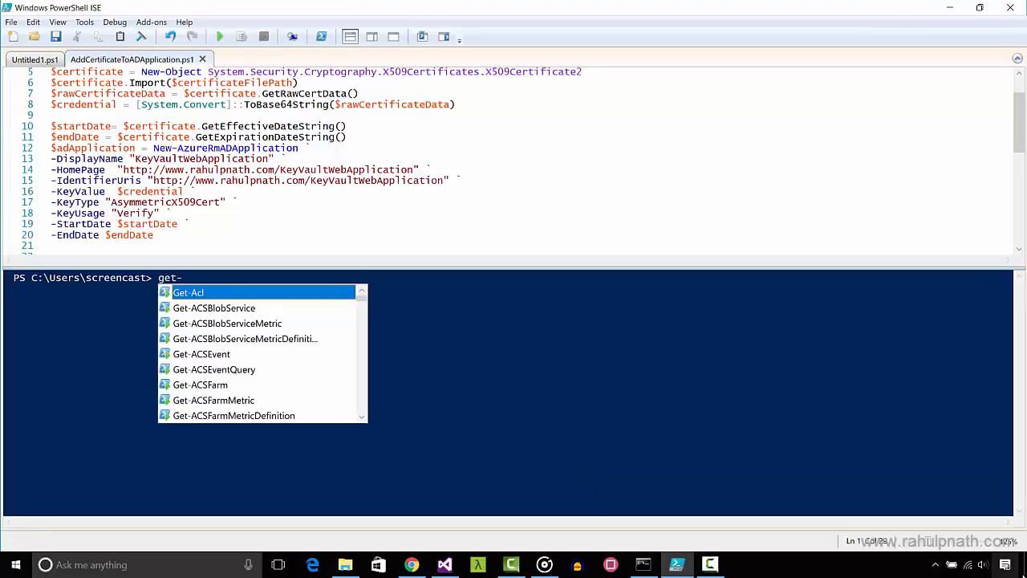
Run Get-PfxCertificate on "c:\testCertificate\KeyVaultWebApplication.pfx" to read its details
type("pfx")
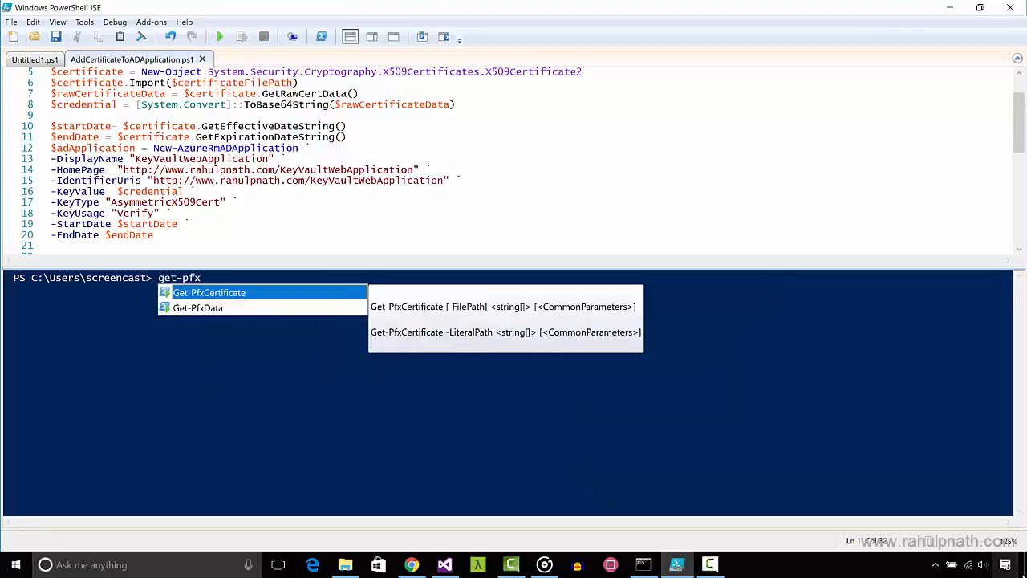
key("Tab")
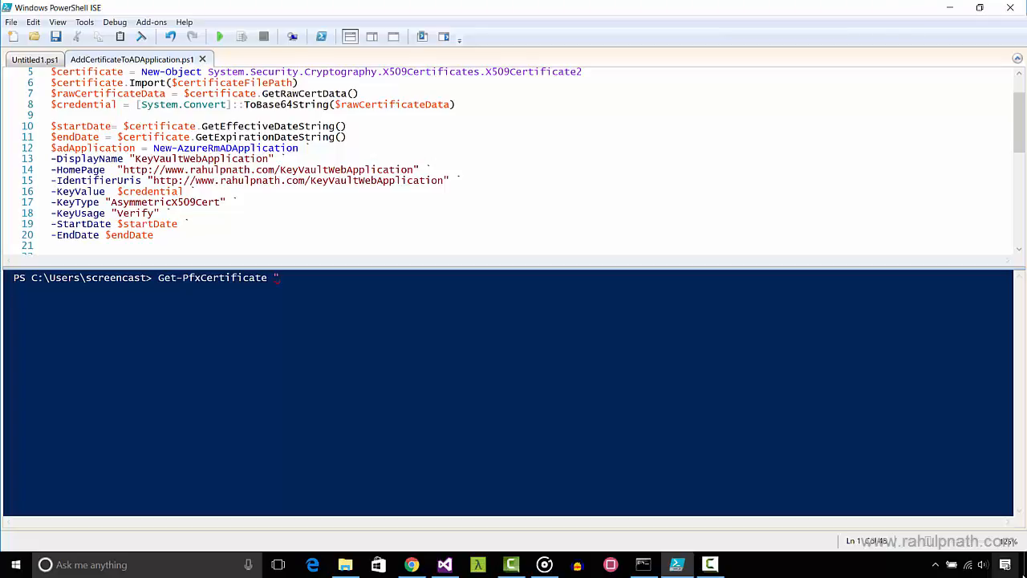
type("c:\\")
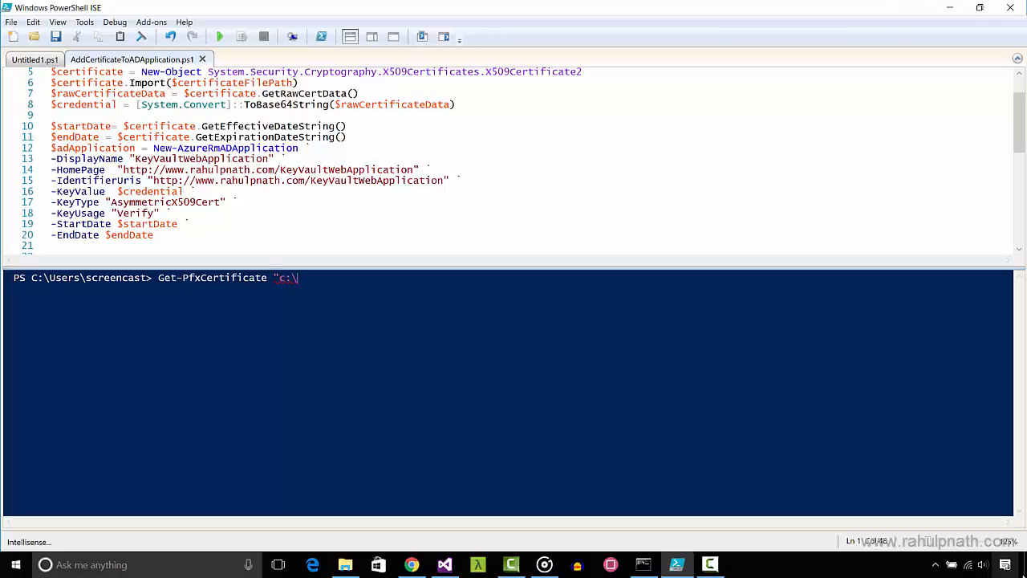
type("testCertificate")
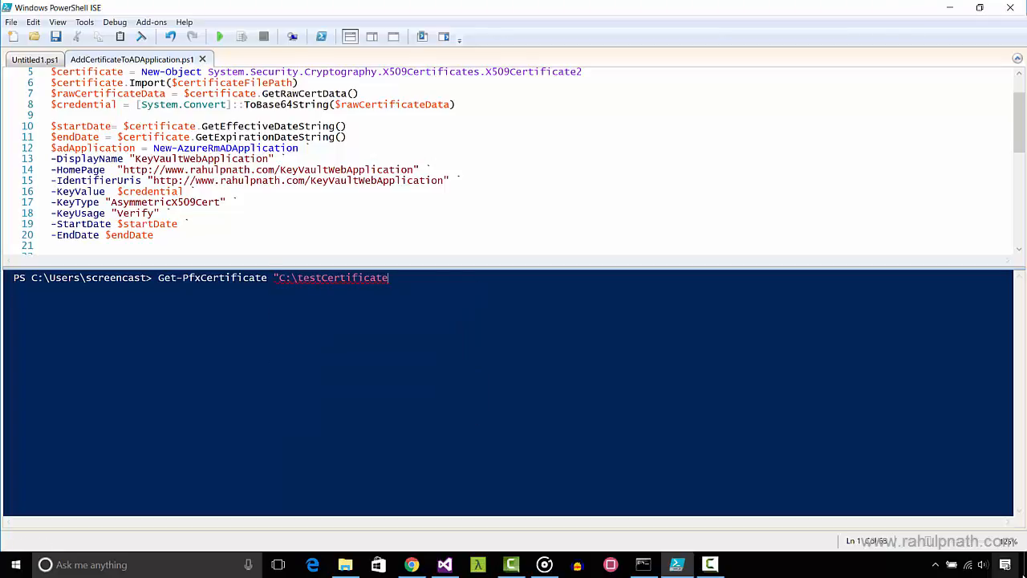
type("\\KeyVaultWebApplication.pfx\"")
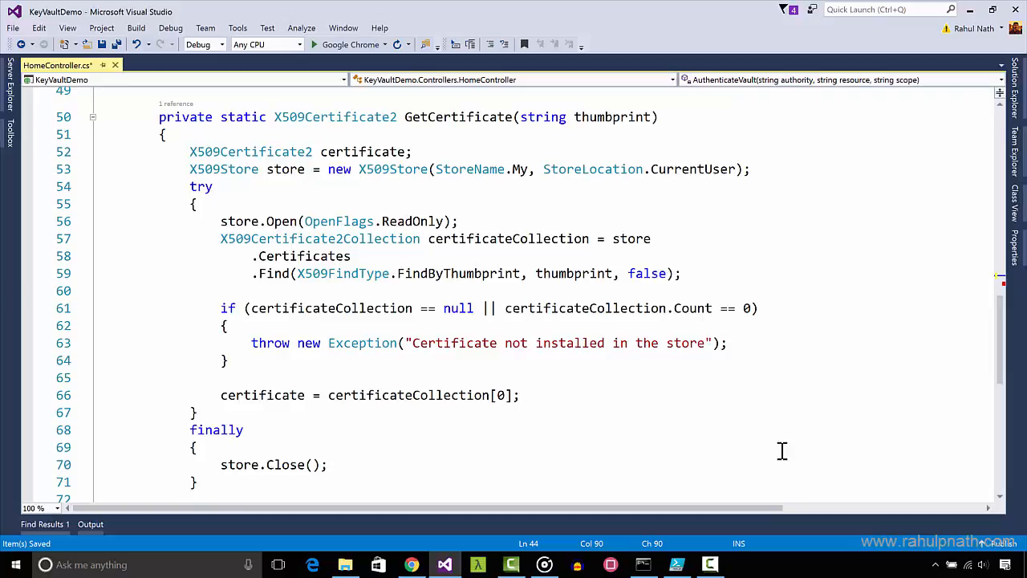
Add var certificate = GetCertificate("B0E474D6...7C72") and begin new ClientAssertionCertificate("") in HomeController.cs
type("var certif")
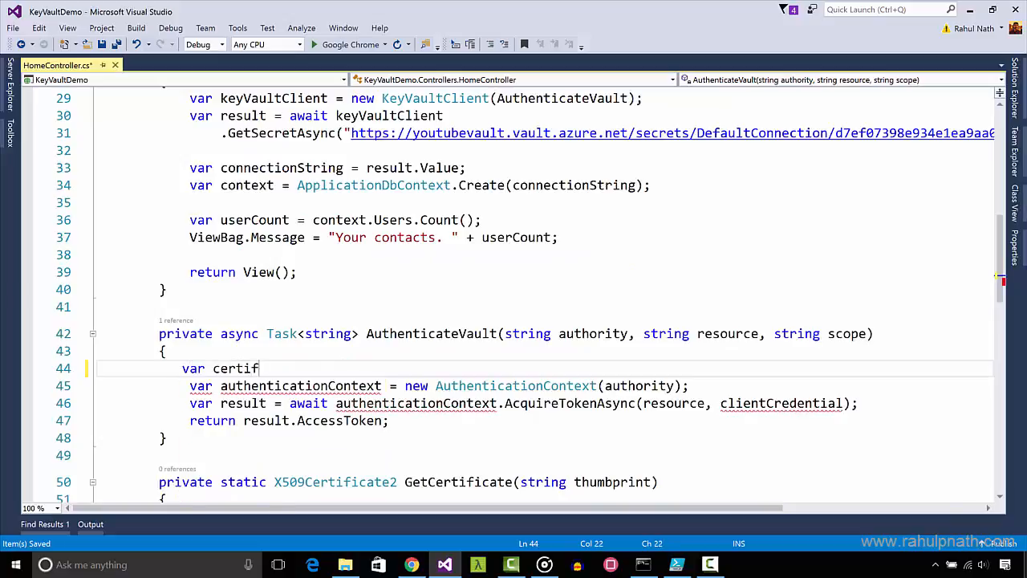
type("icate = GetCertificate")
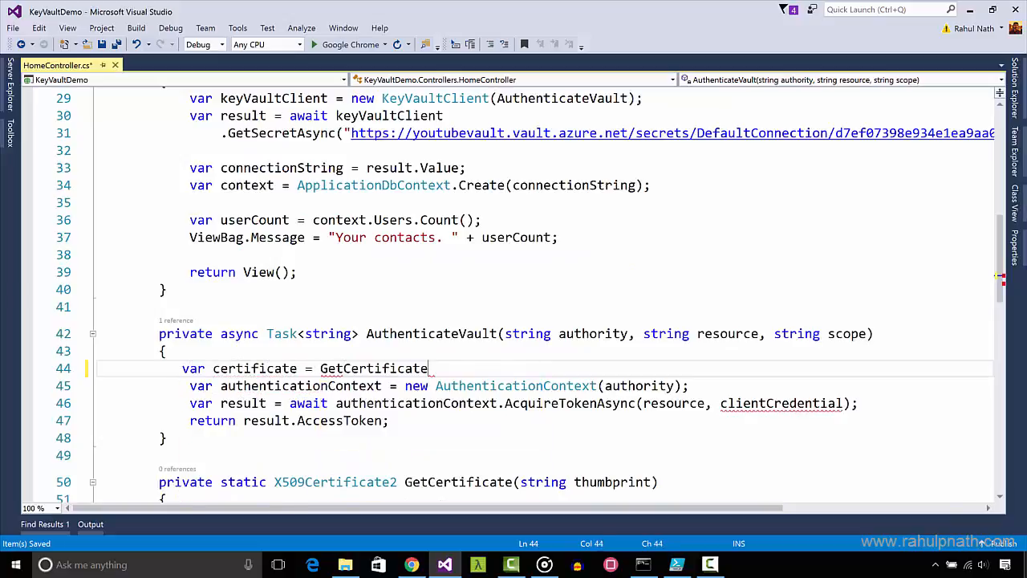
type("(\"B0E474D61CA341E7B8A059EA35BD6FF3BE647C72\");")
type("var clientA")
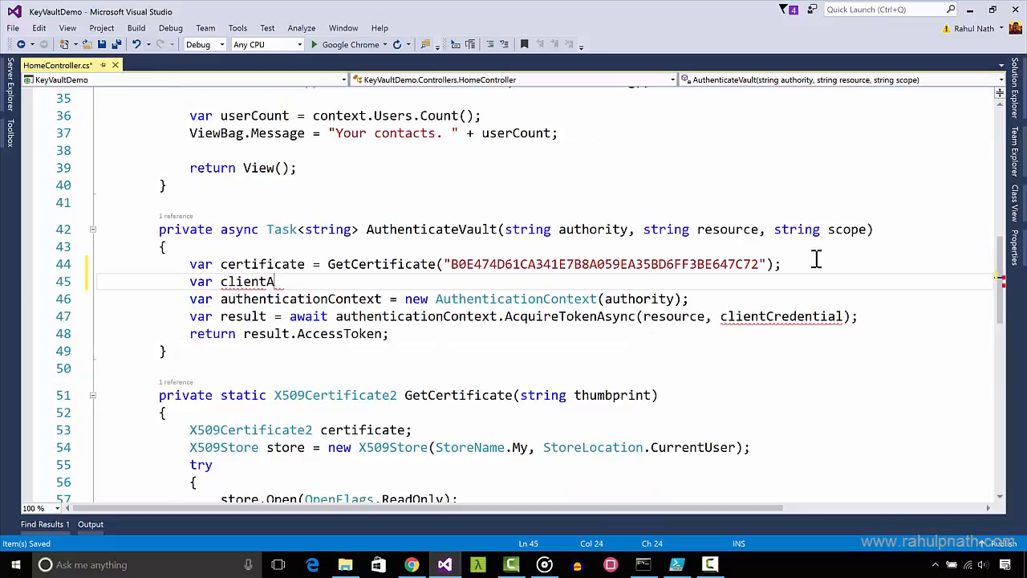
type("ssertionCertificat")
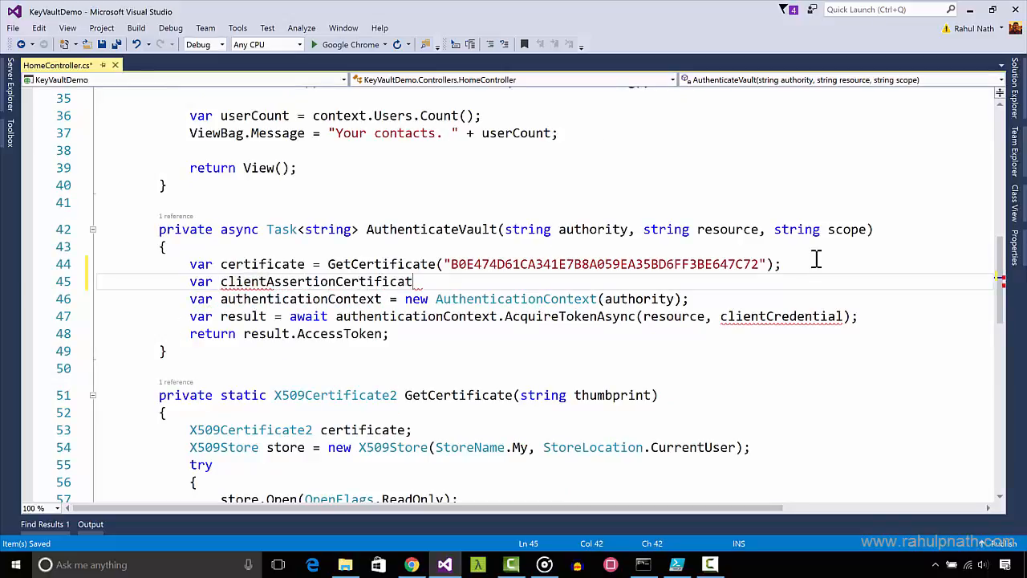
type("= new ClientAssertionCertificate(")
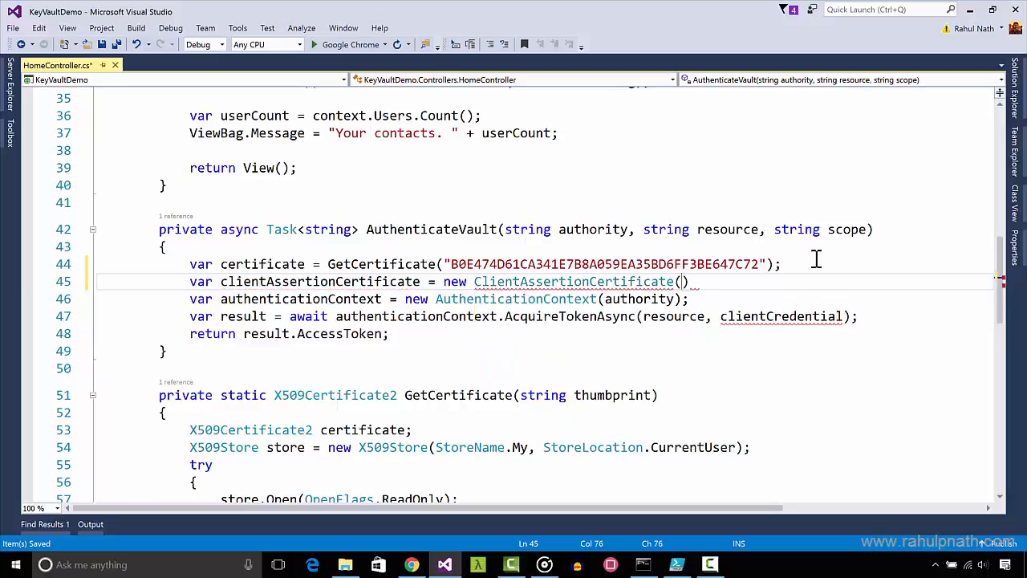
type("\"\"")
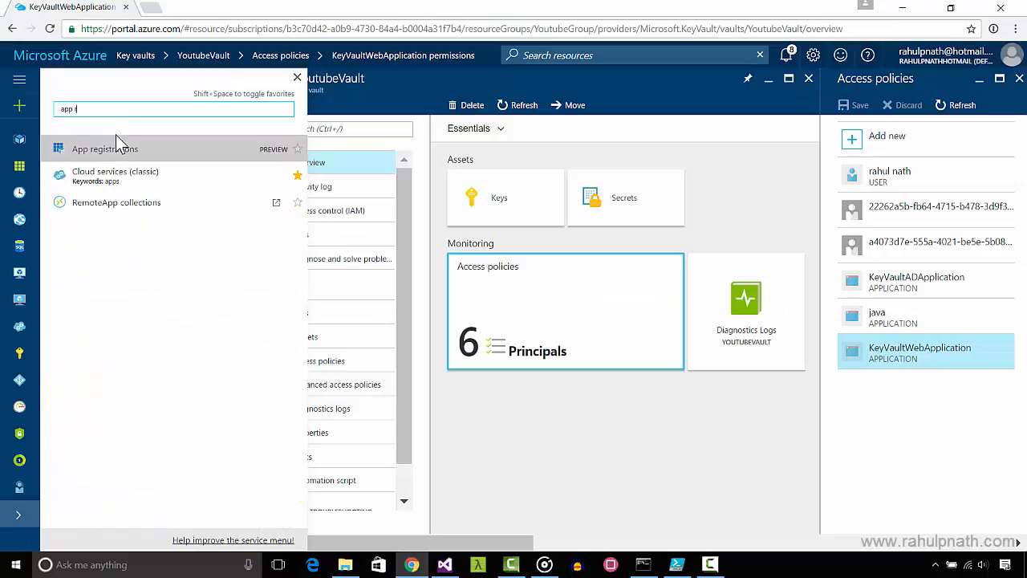
Copy KeyVaultWebApplication's Application ID from App registrations as the ClientAssertionCertificate client ID
left_click(104, 149)
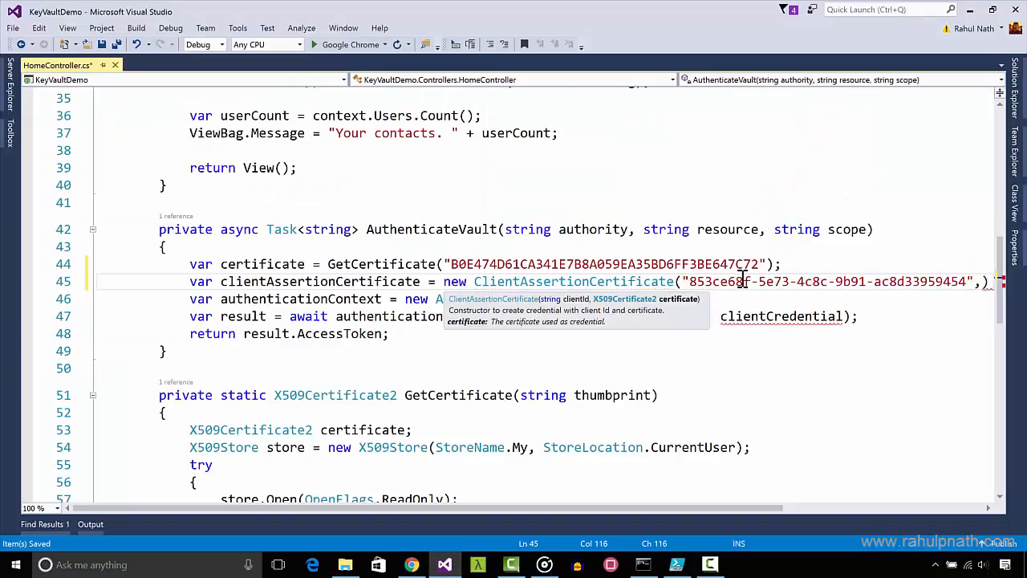
type("clien")
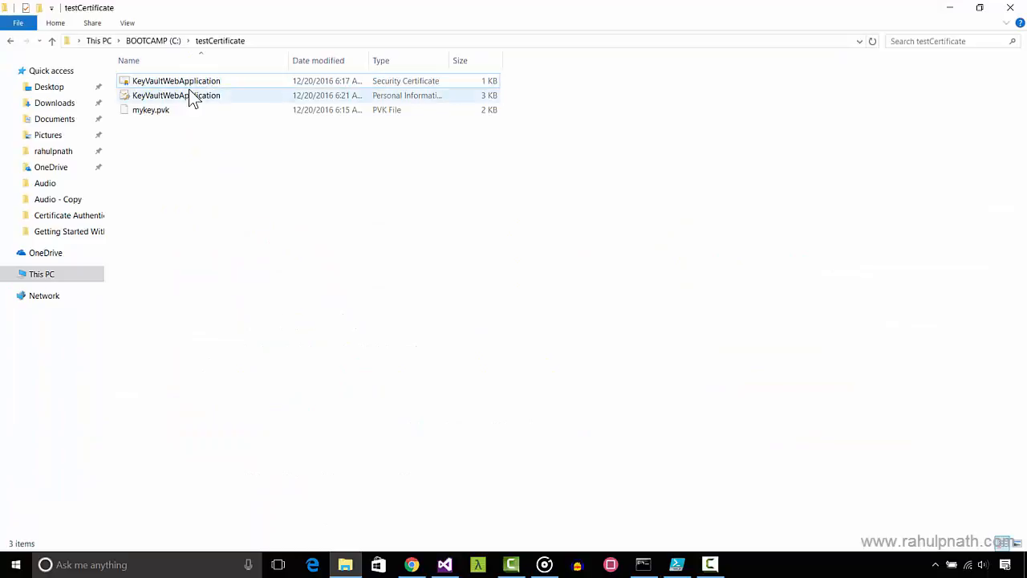
Install the KeyVaultWebApplication.pfx for the current user, entering the private key password
right_click(161, 95)
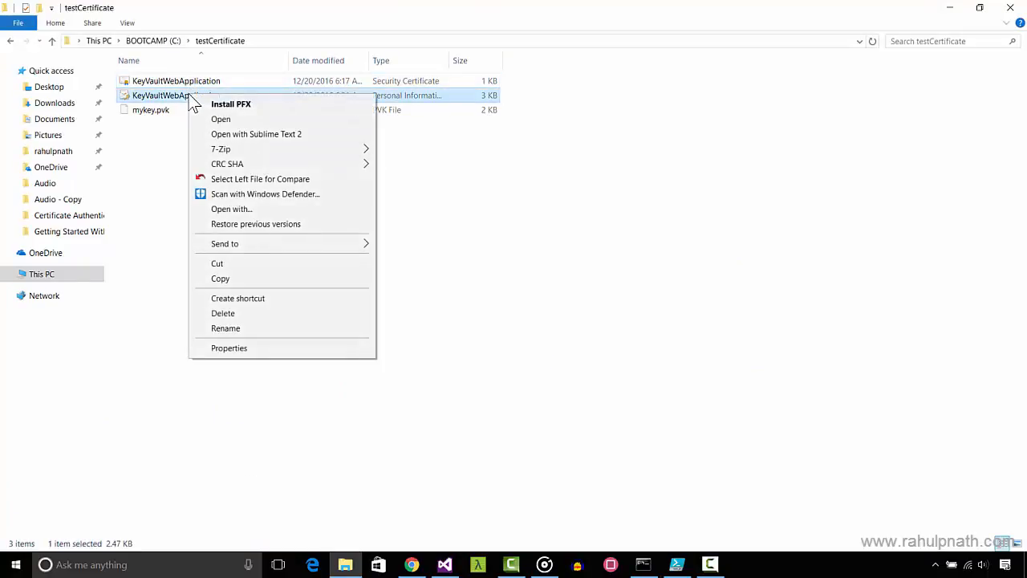
mouse_move(203, 104)
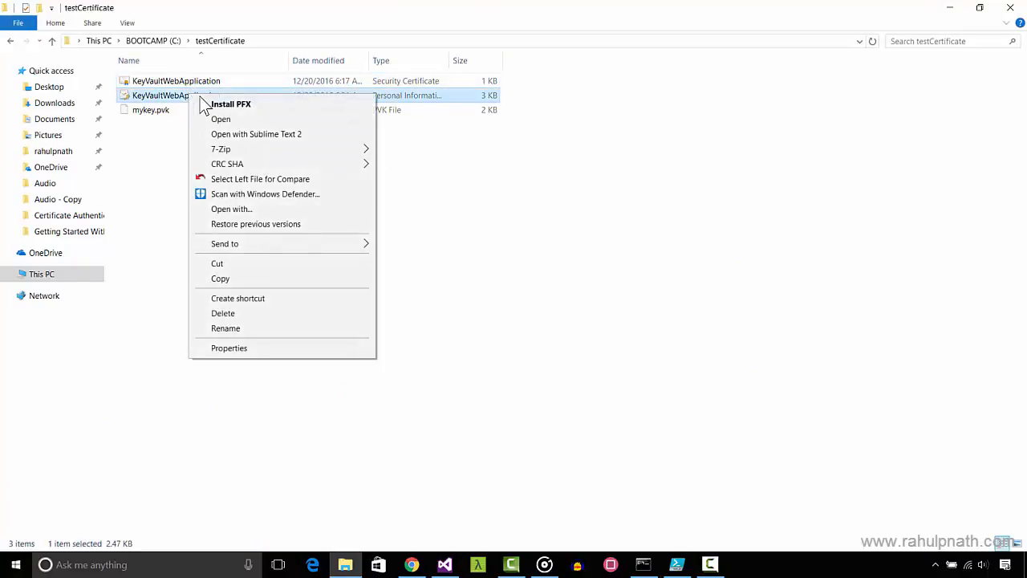
mouse_move(231, 104)
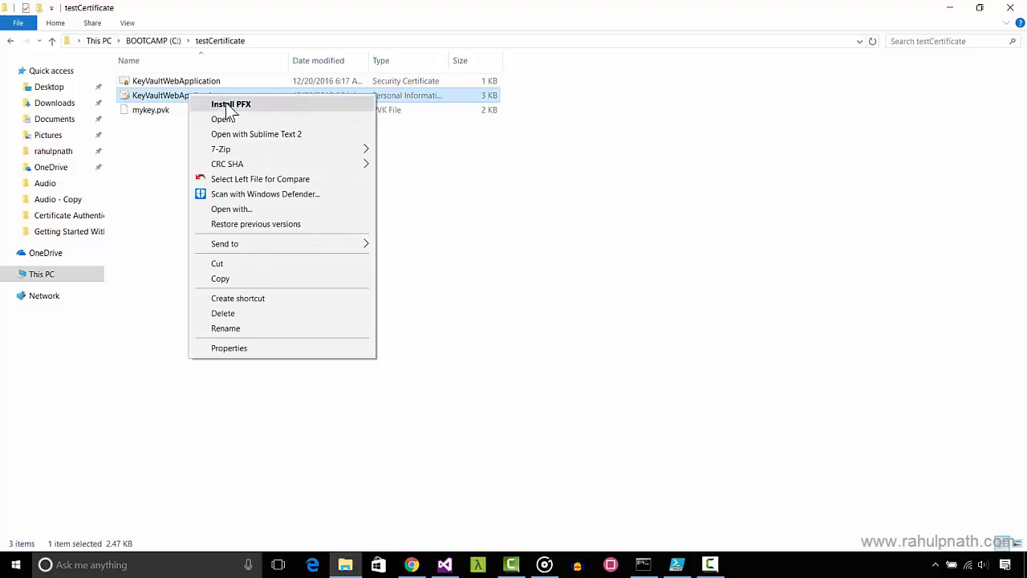
left_click(231, 104)
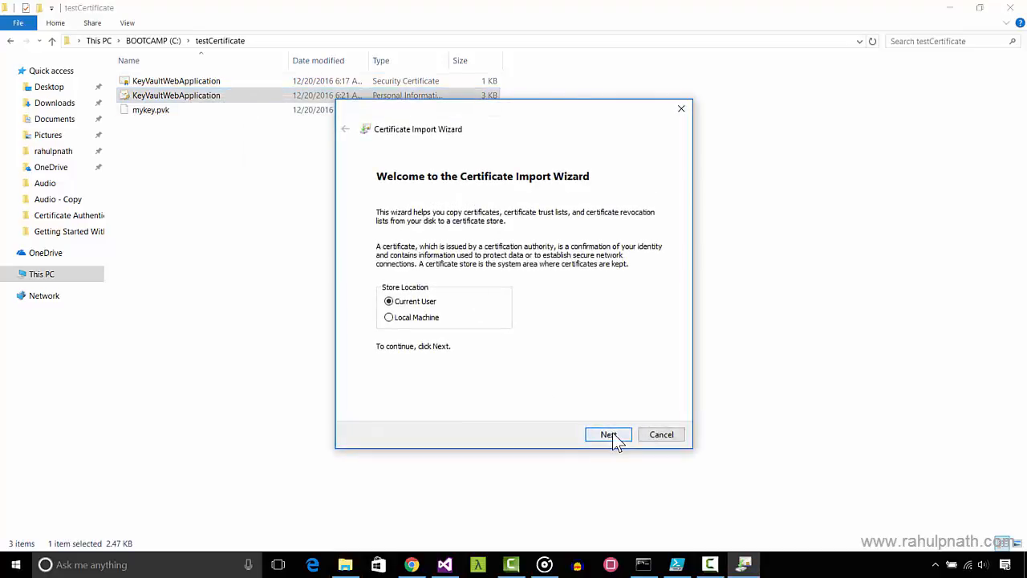
left_click(608, 434)
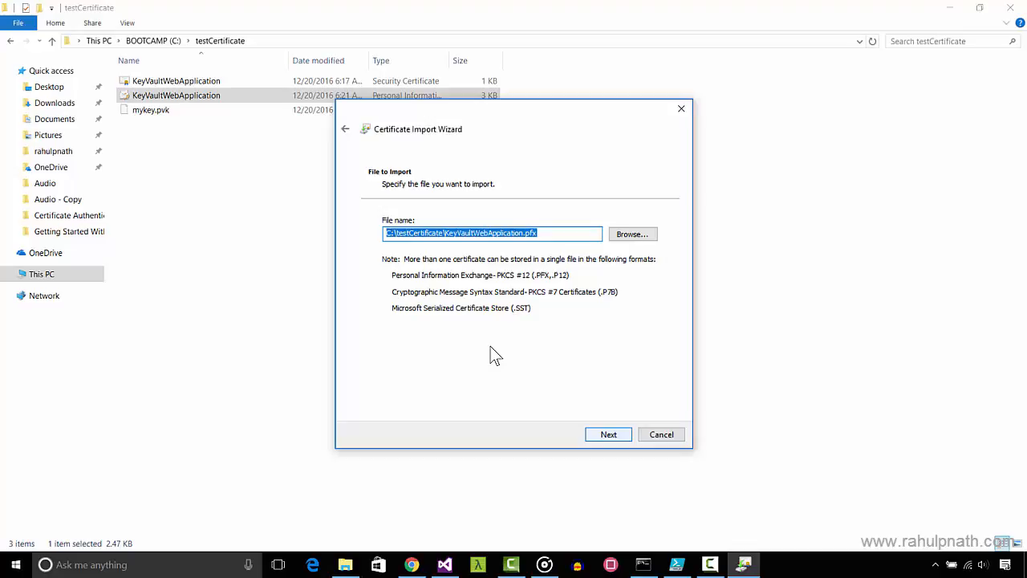
left_click(608, 434)
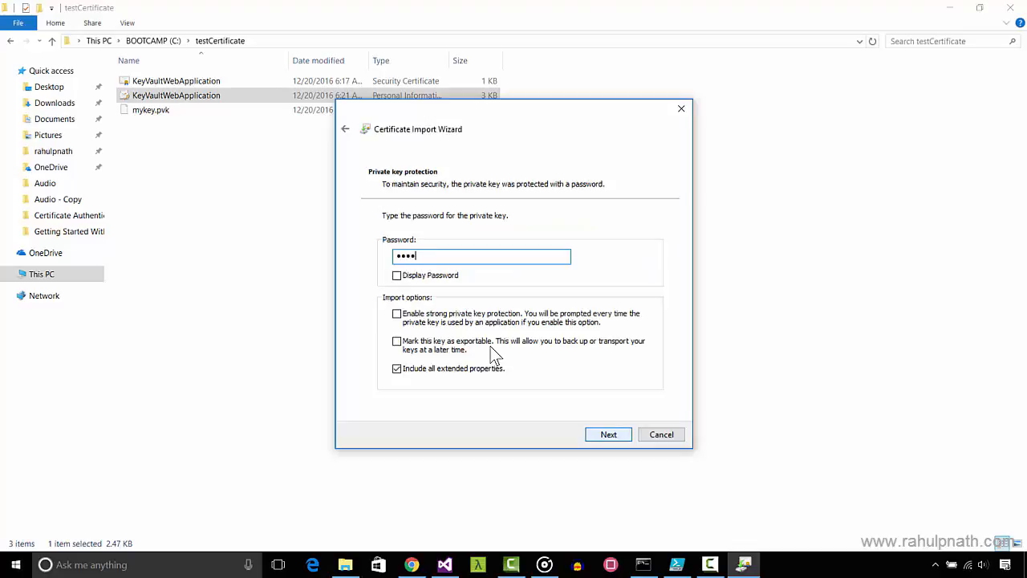
left_click(608, 434)
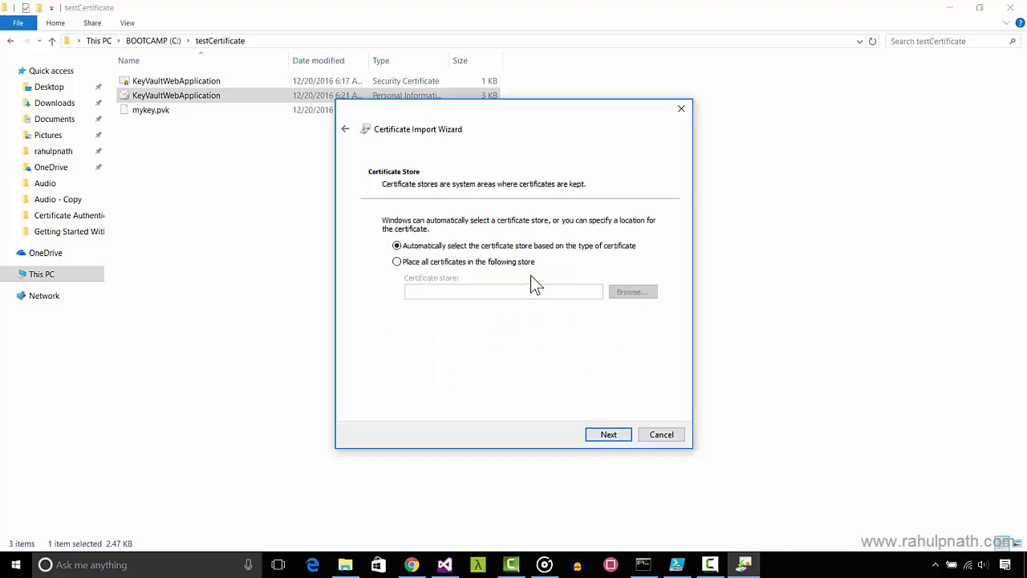
Place the certificate in the Personal store and finish the import
left_click(633, 292)
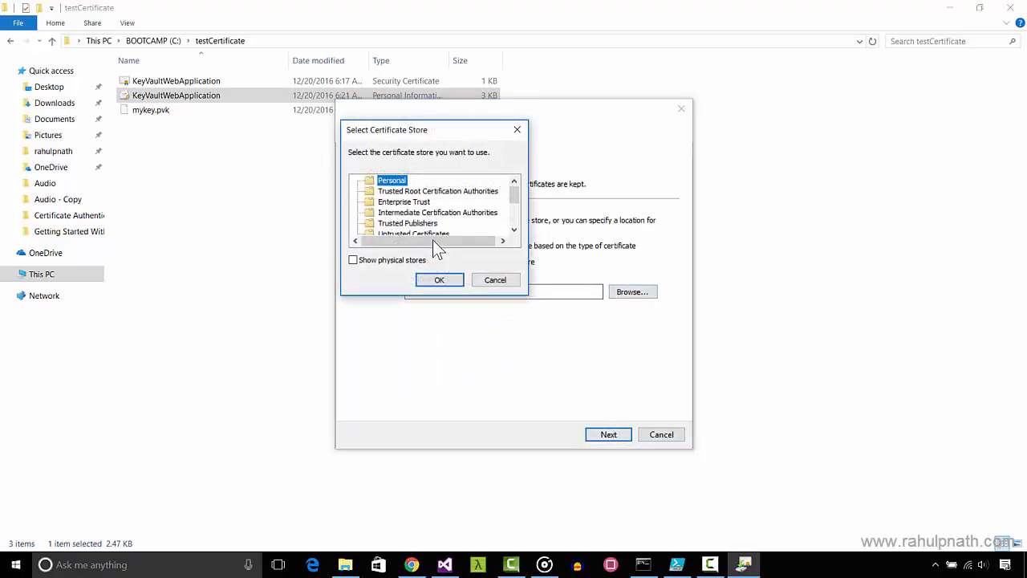
left_click(439, 279)
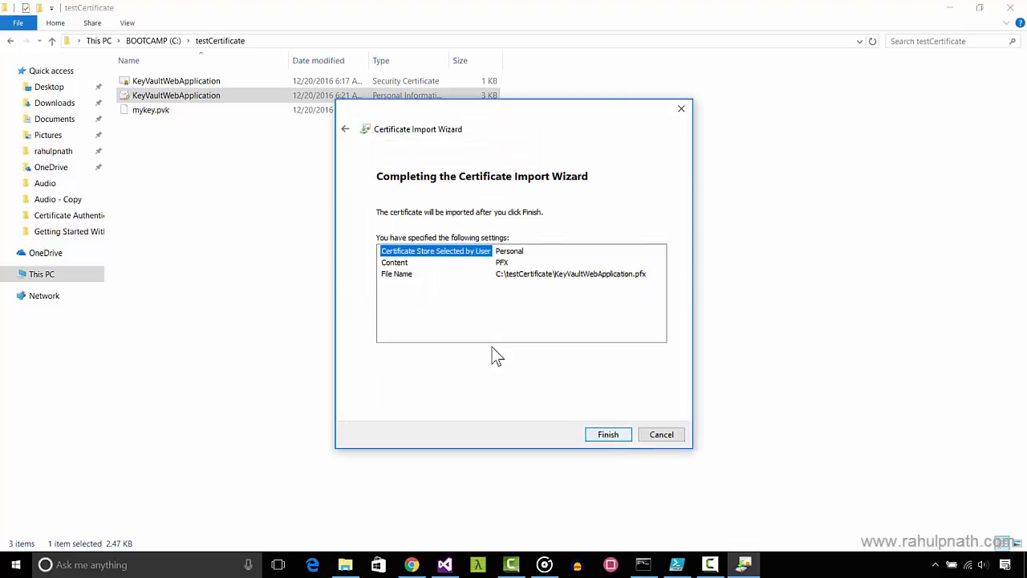
left_click(608, 434)
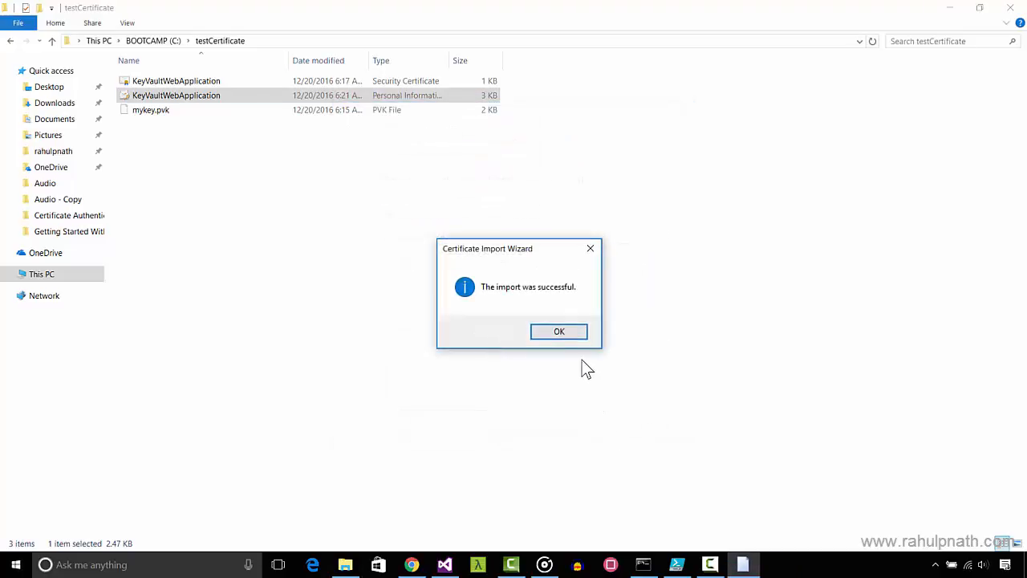
Dismiss the import success message and load the Contact page on localhost:55066
left_click(560, 332)
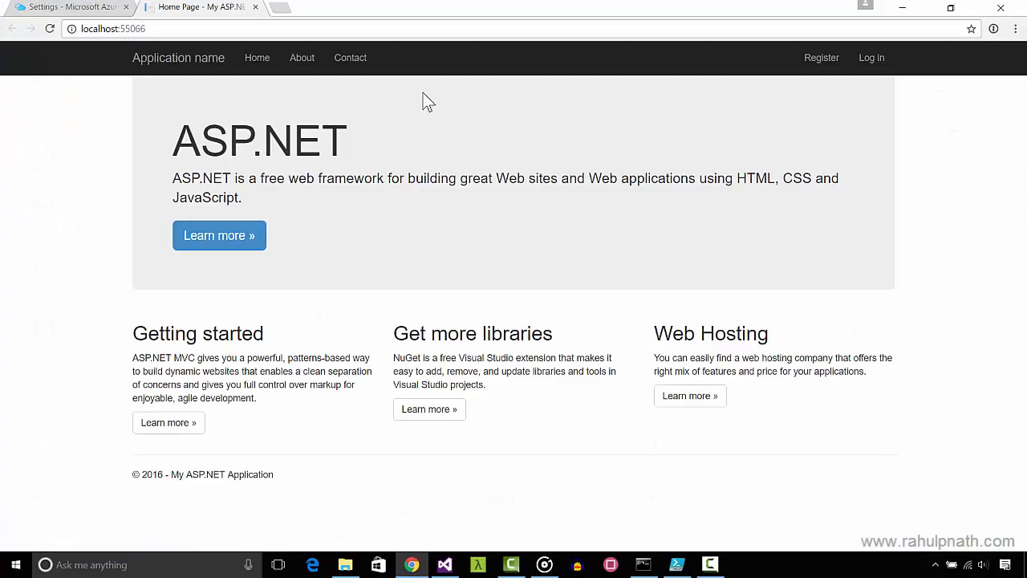
left_click(350, 57)
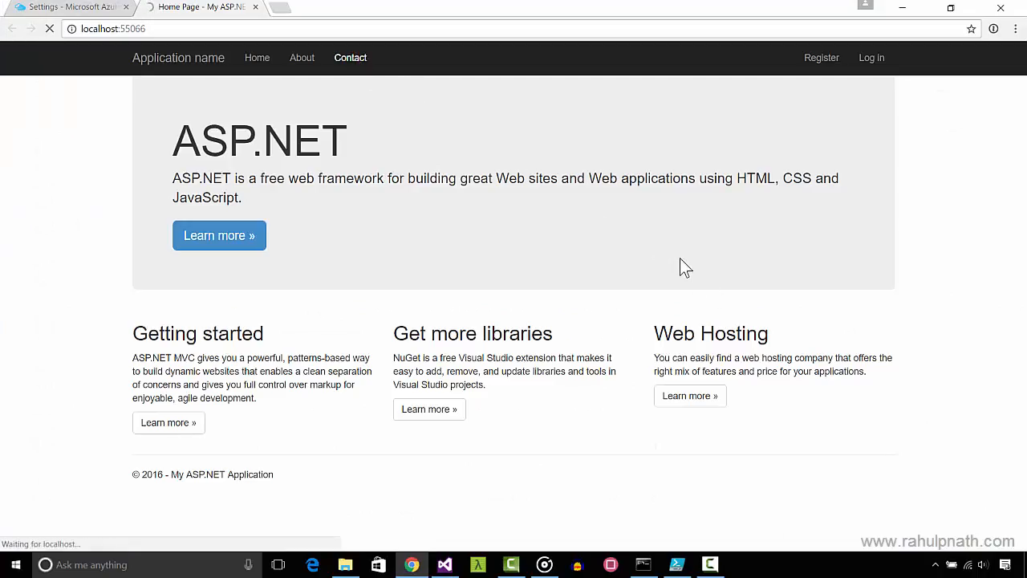